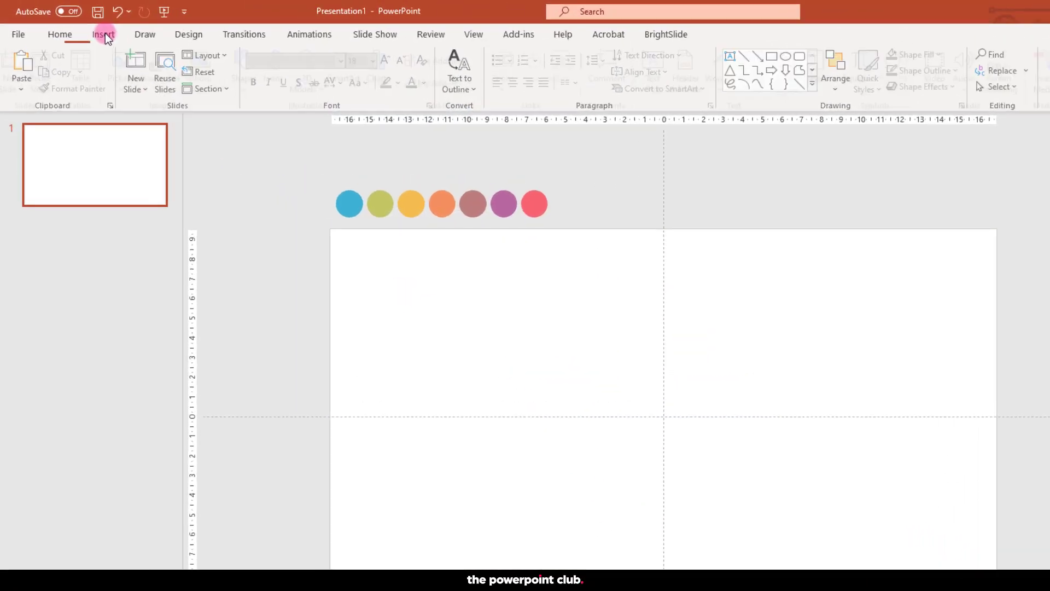
Pick the Rectangle shape from Insert > Shapes to draw the long top bar
click(397, 107)
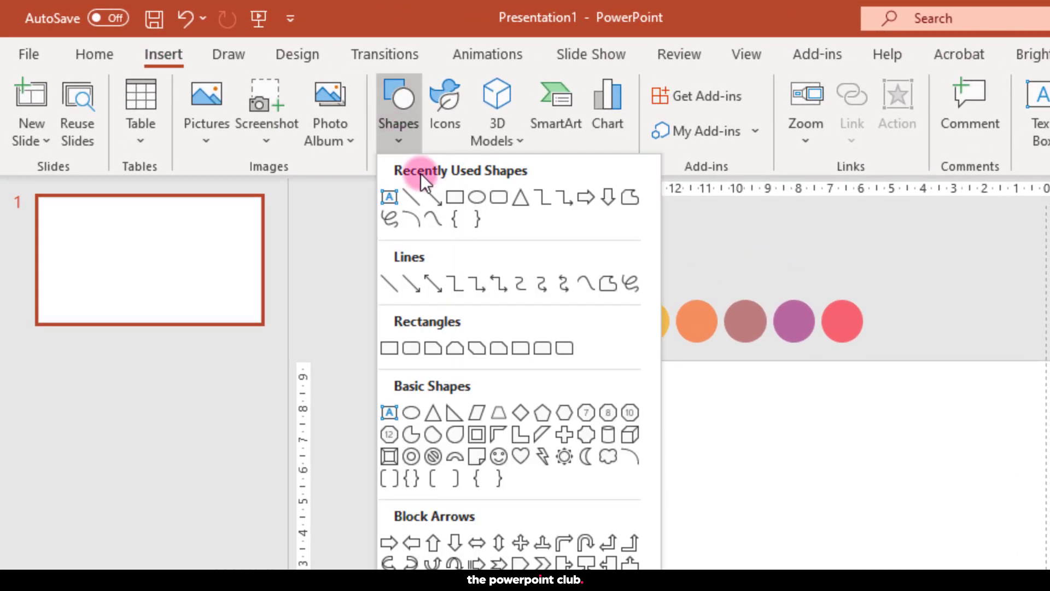
click(418, 194)
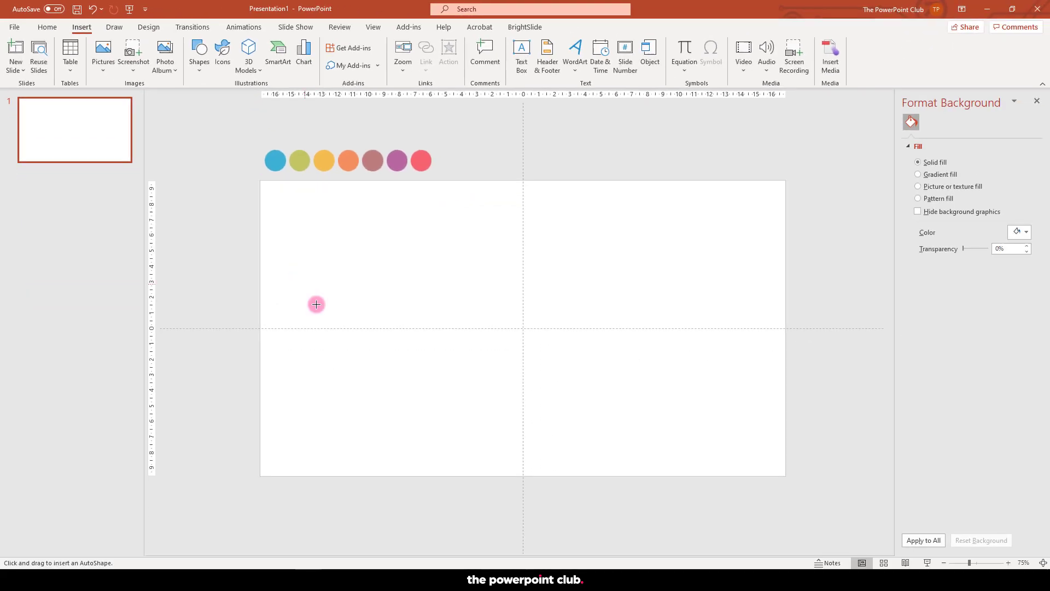
mouse_move(322, 219)
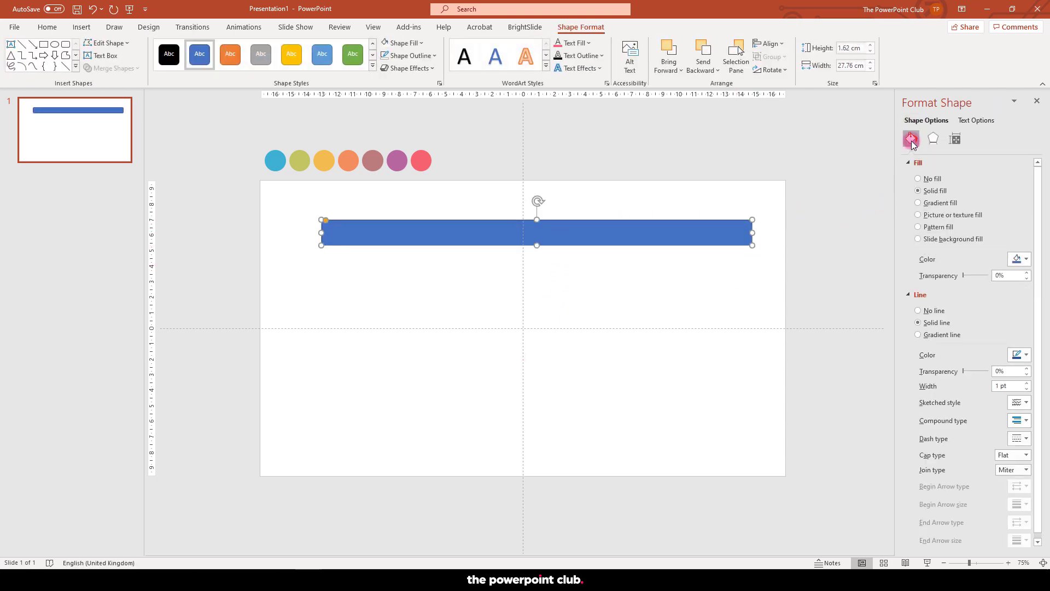
Give the bar rounded pill ends, no outline and a light grey solid fill
click(918, 310)
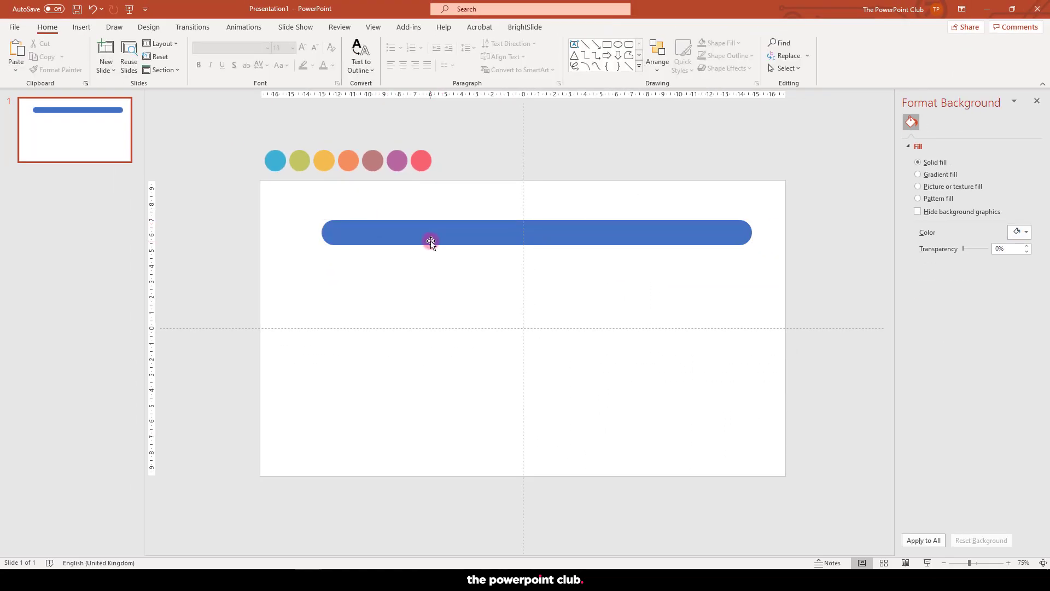
click(431, 232)
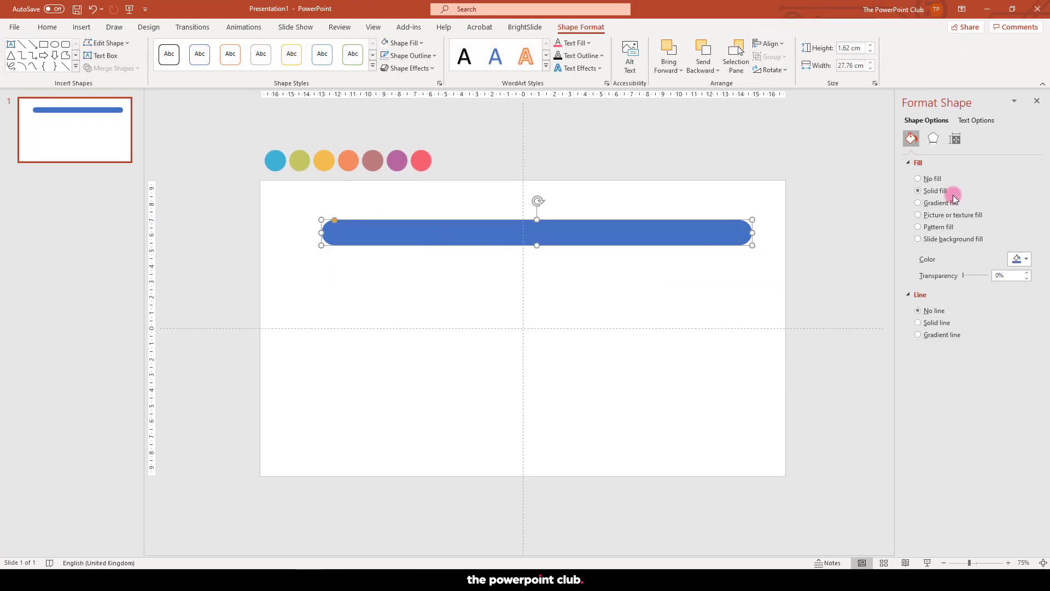
click(1017, 259)
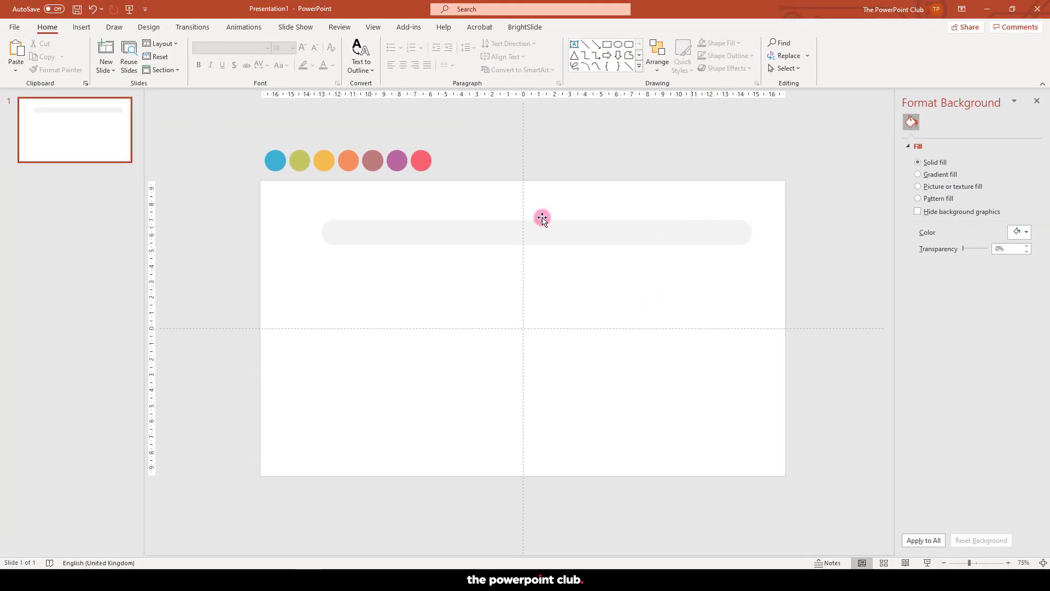
click(542, 232)
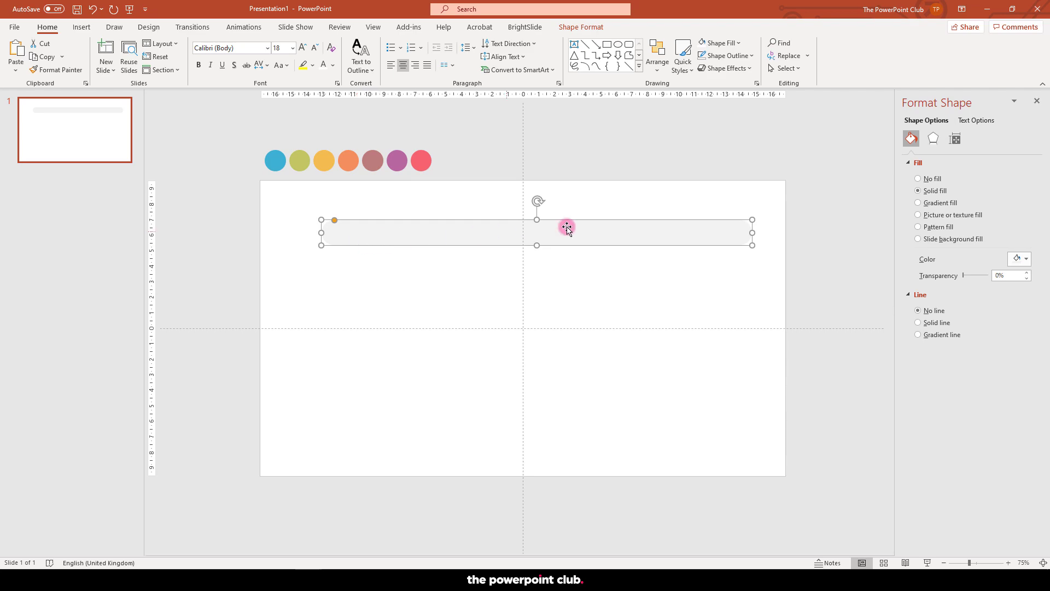
Add an Inner shadow preset to the grey bar, fainter at 81% transparency, 5 pt blur
click(933, 137)
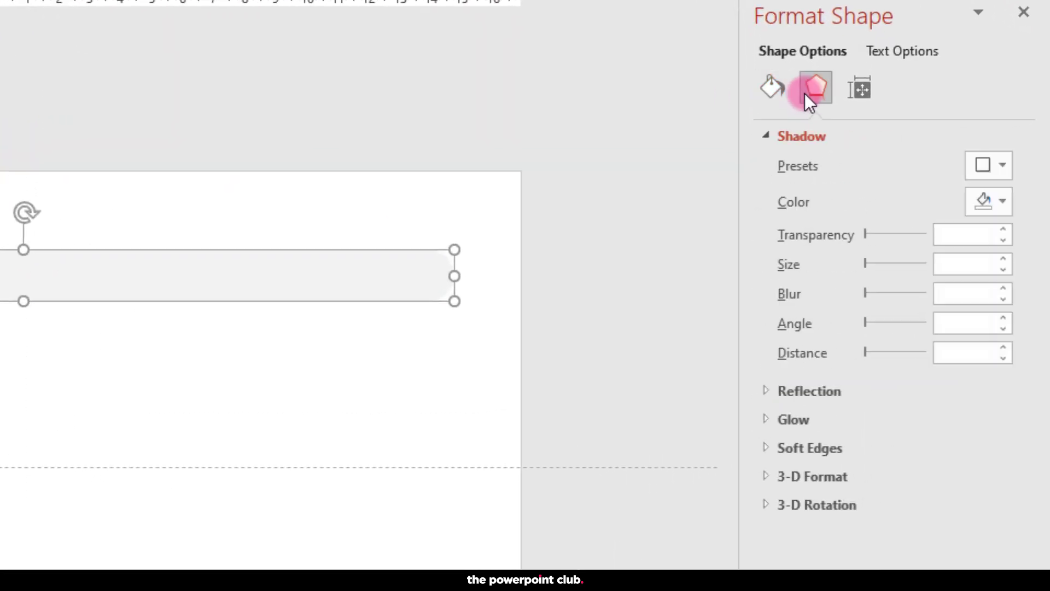
click(1003, 165)
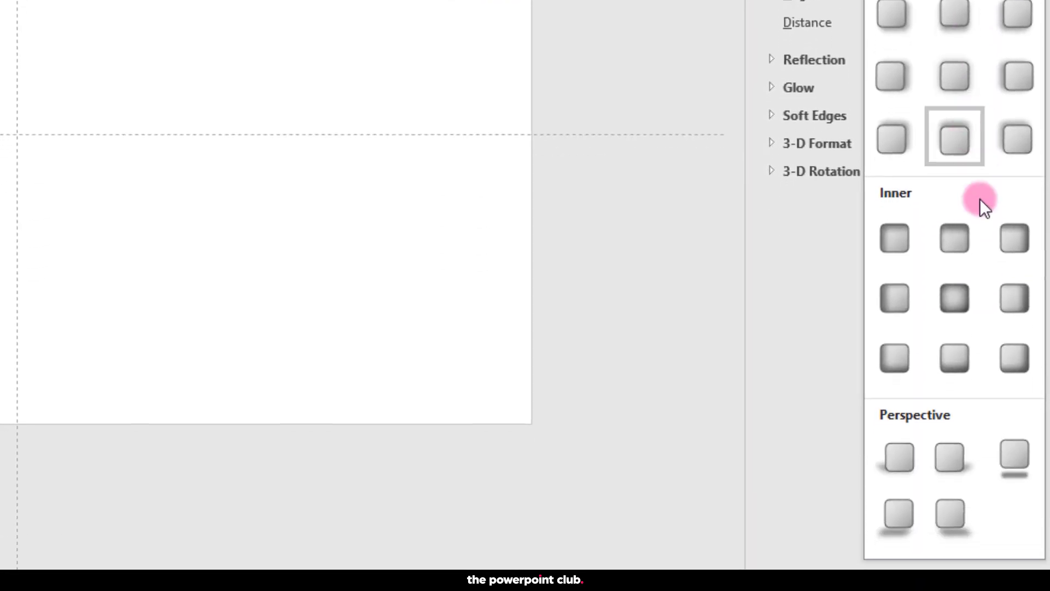
click(954, 137)
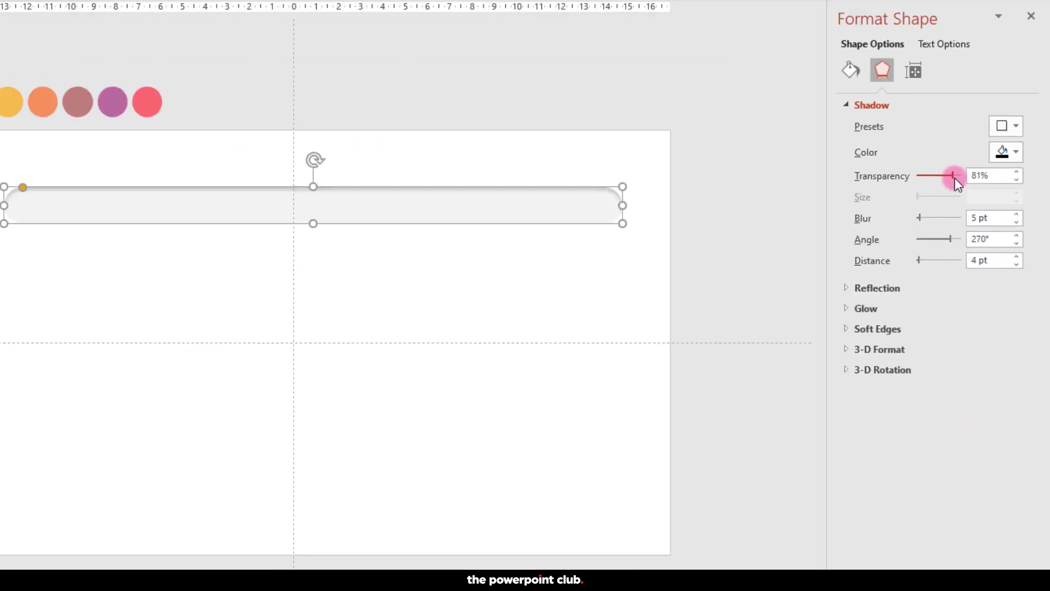
click(590, 310)
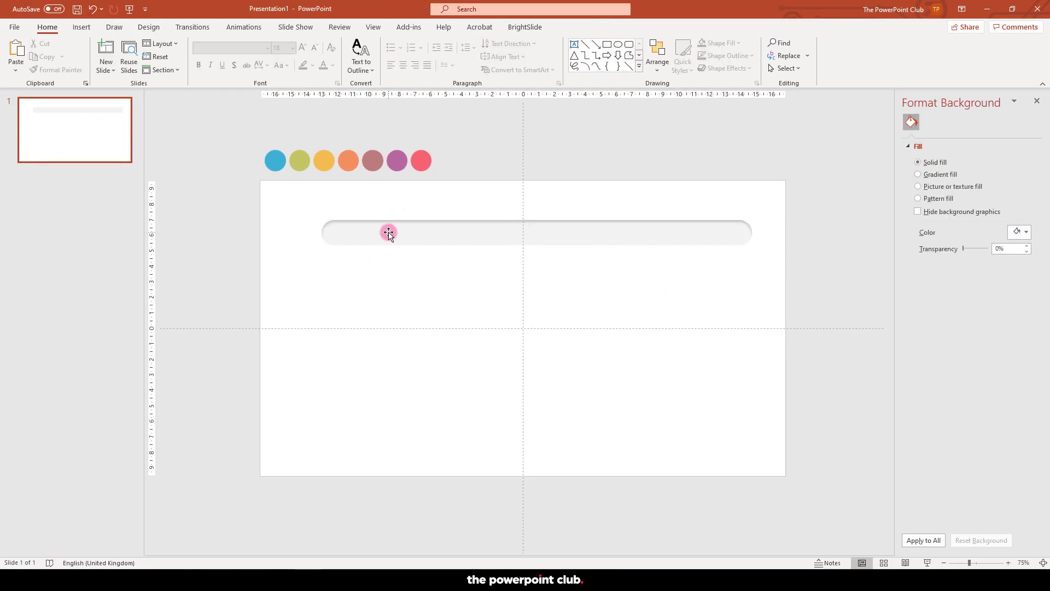
Duplicate the bar to seven copies, then align them left and distribute vertically
click(388, 232)
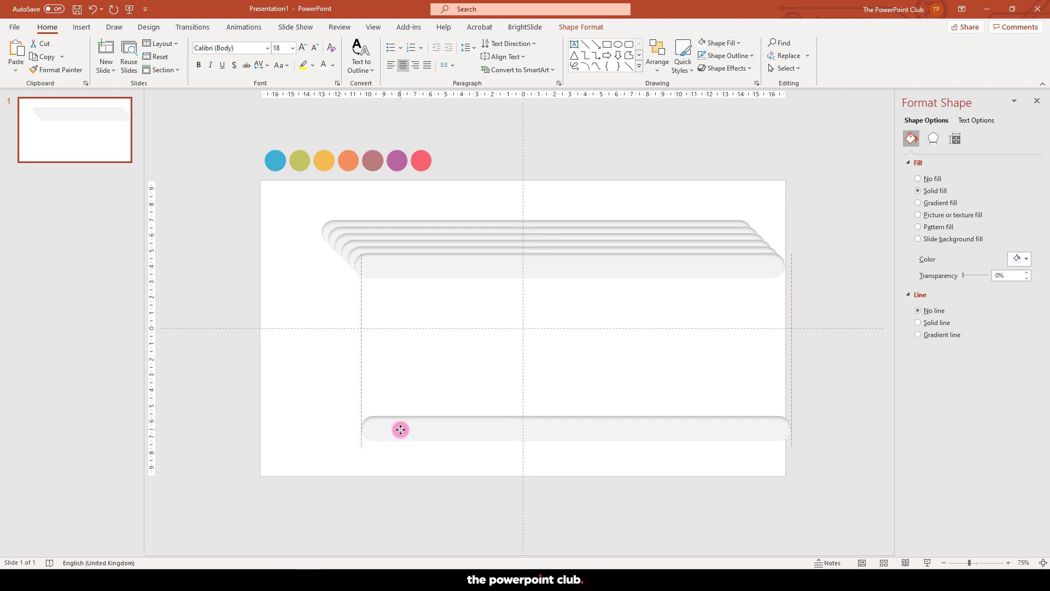
click(253, 216)
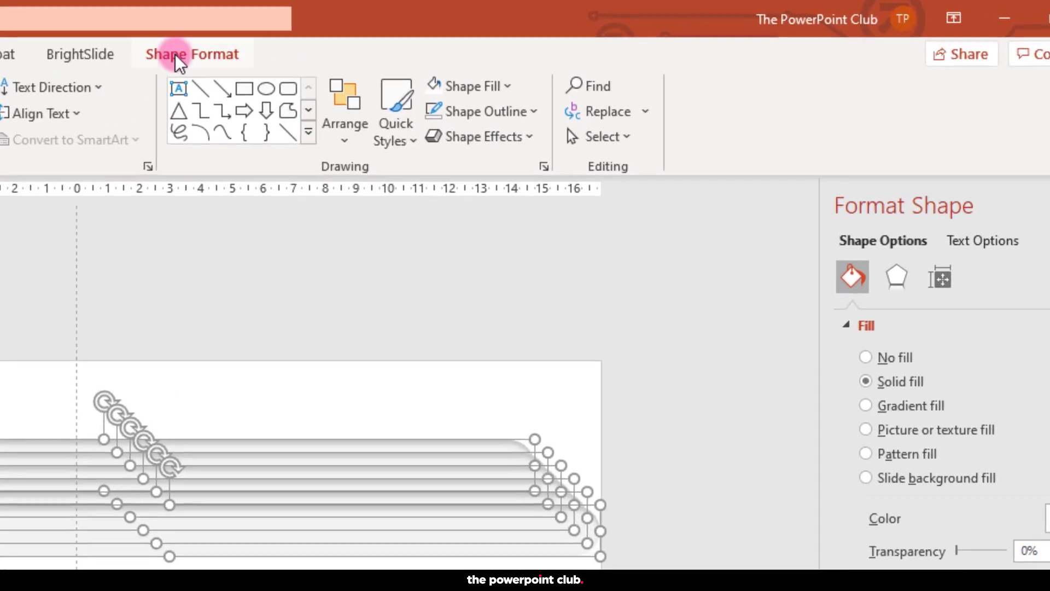
click(570, 87)
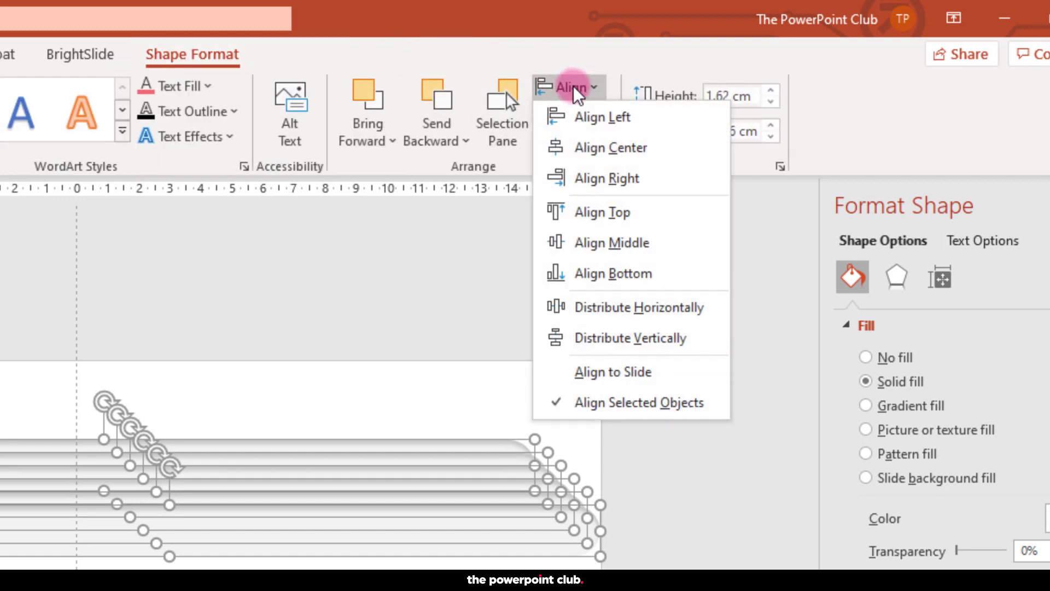
click(602, 116)
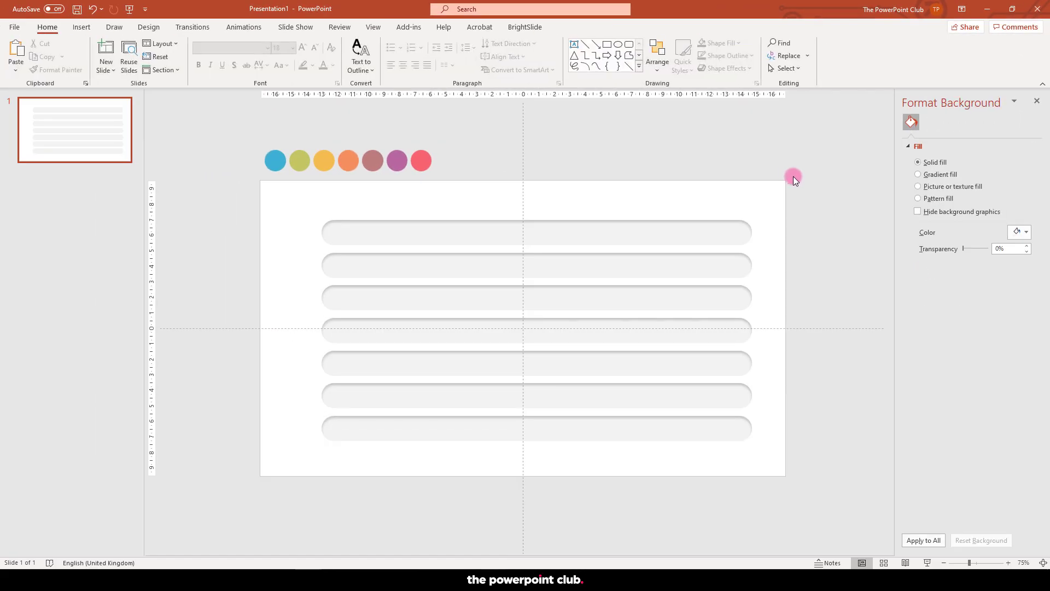
mouse_move(792, 468)
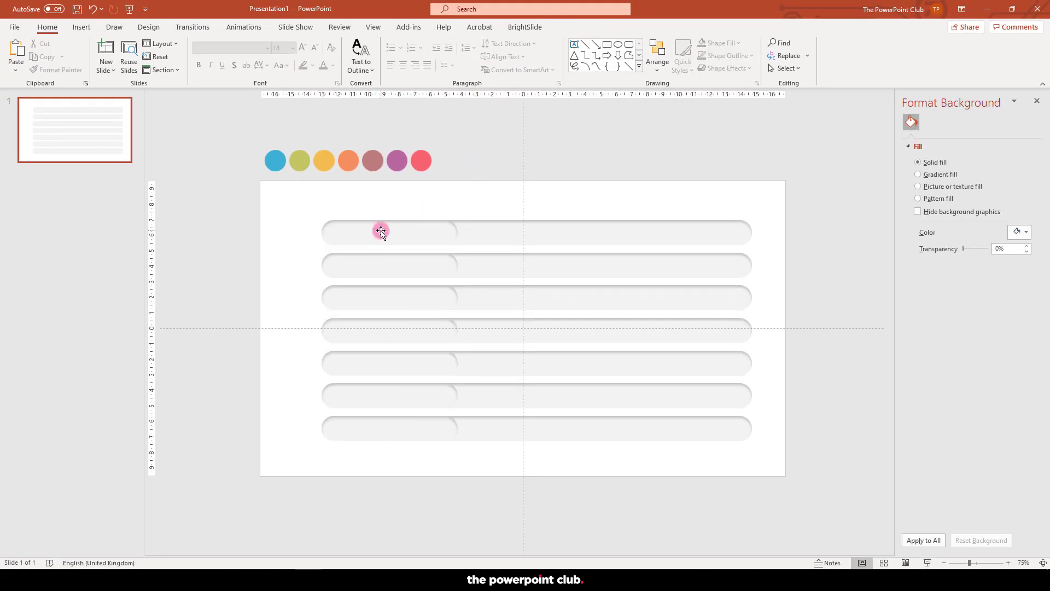
Select the short pill overlaid on the top bar's left end
click(380, 231)
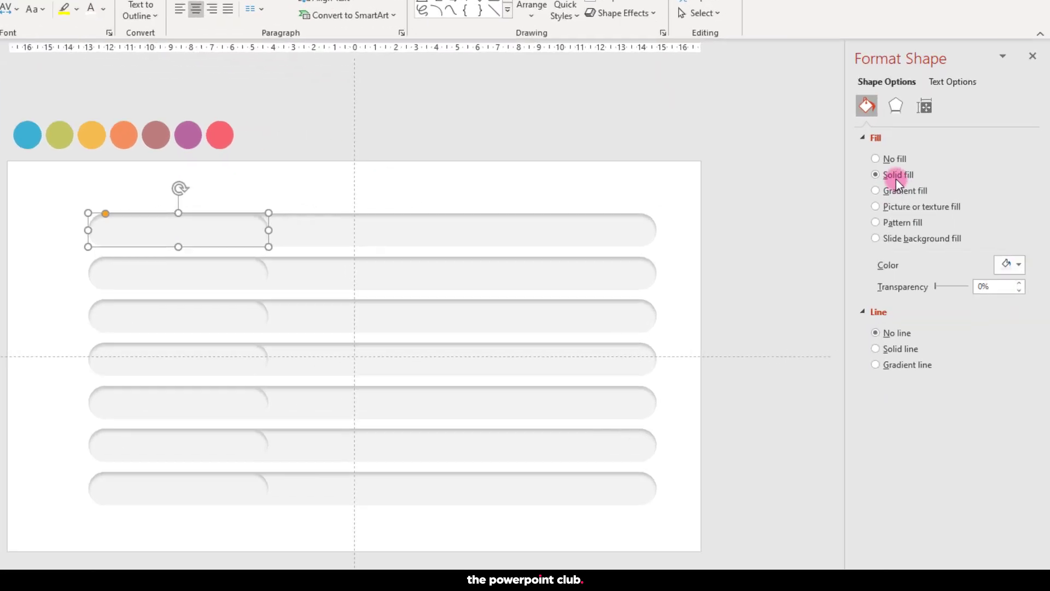
Fill the seven short pills with palette colours, blue at top through pink at bottom
click(1005, 263)
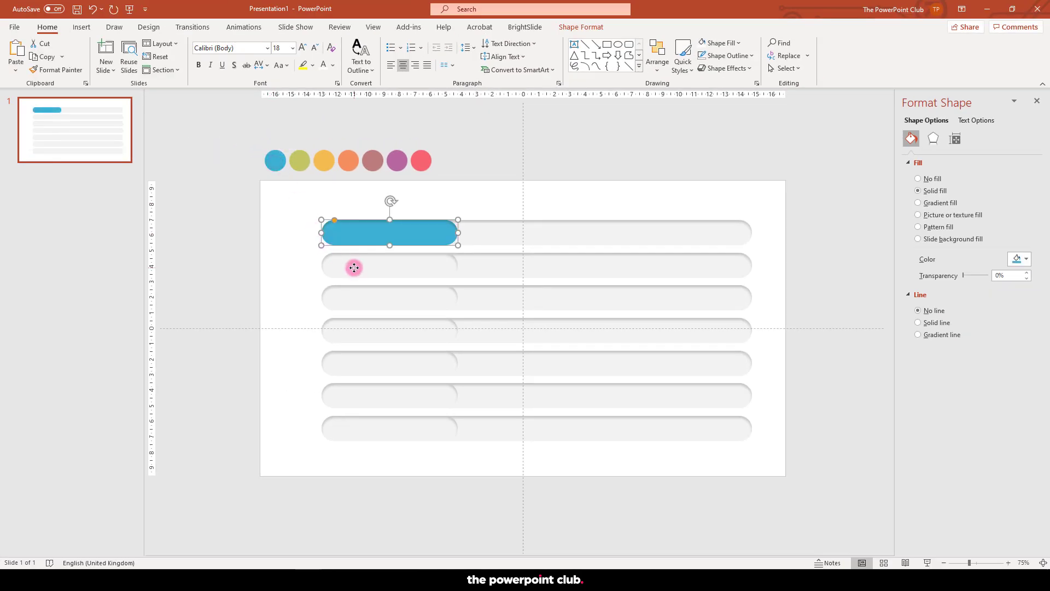
click(1025, 259)
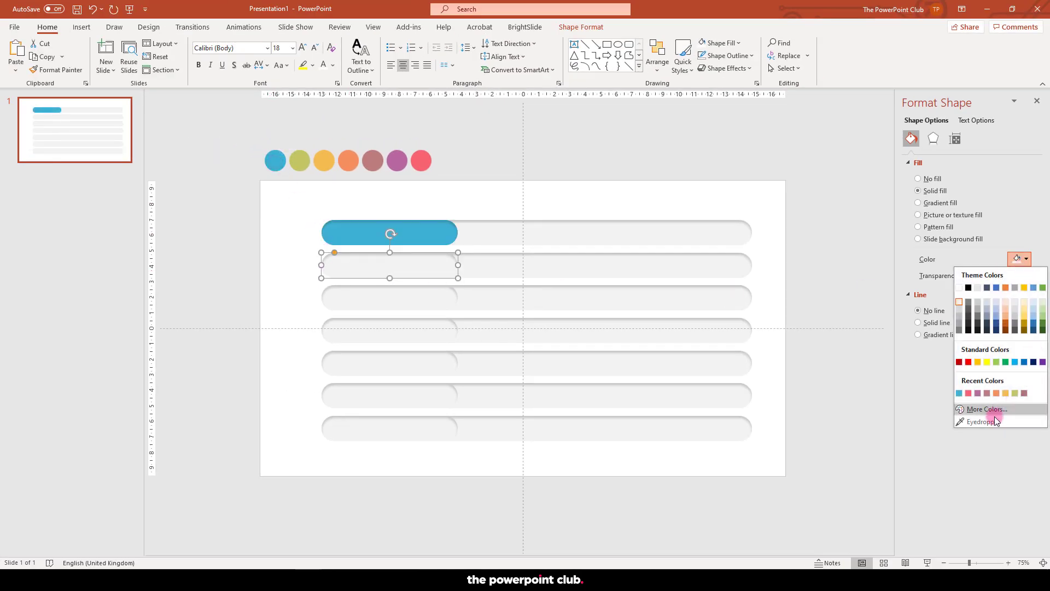
click(977, 393)
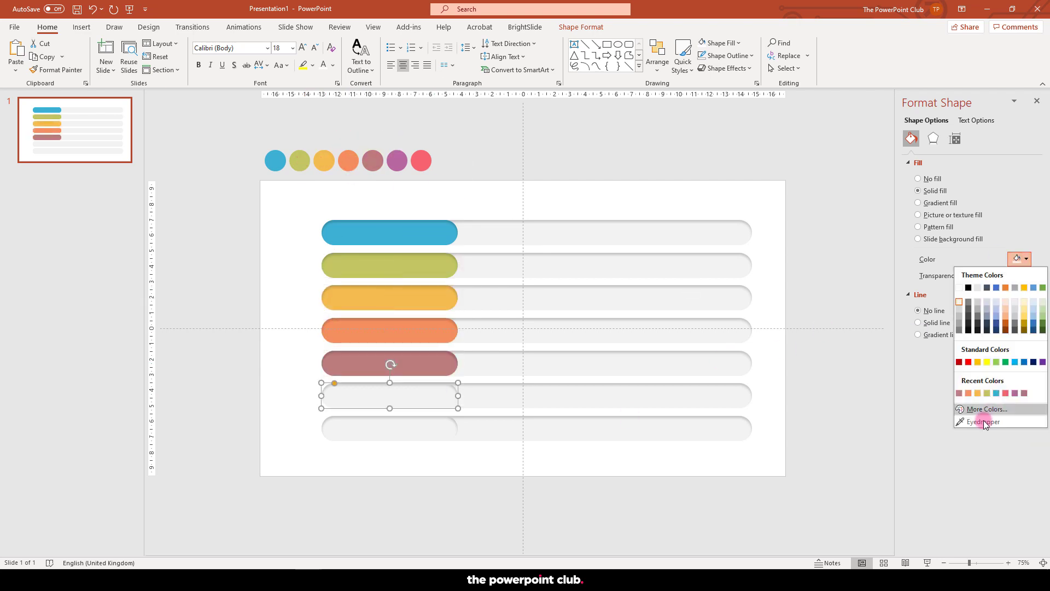
click(984, 421)
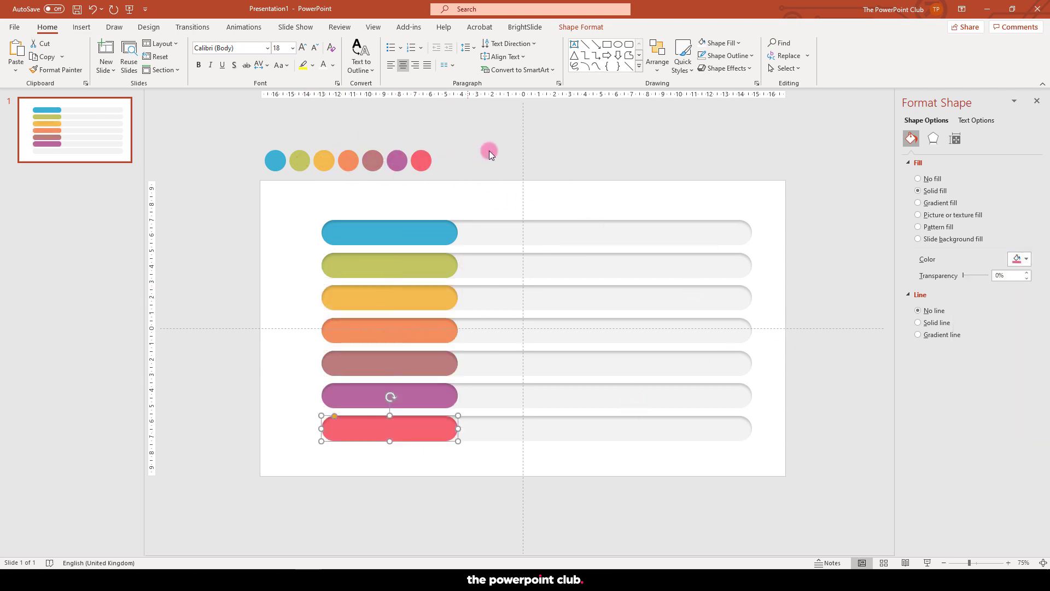
click(725, 512)
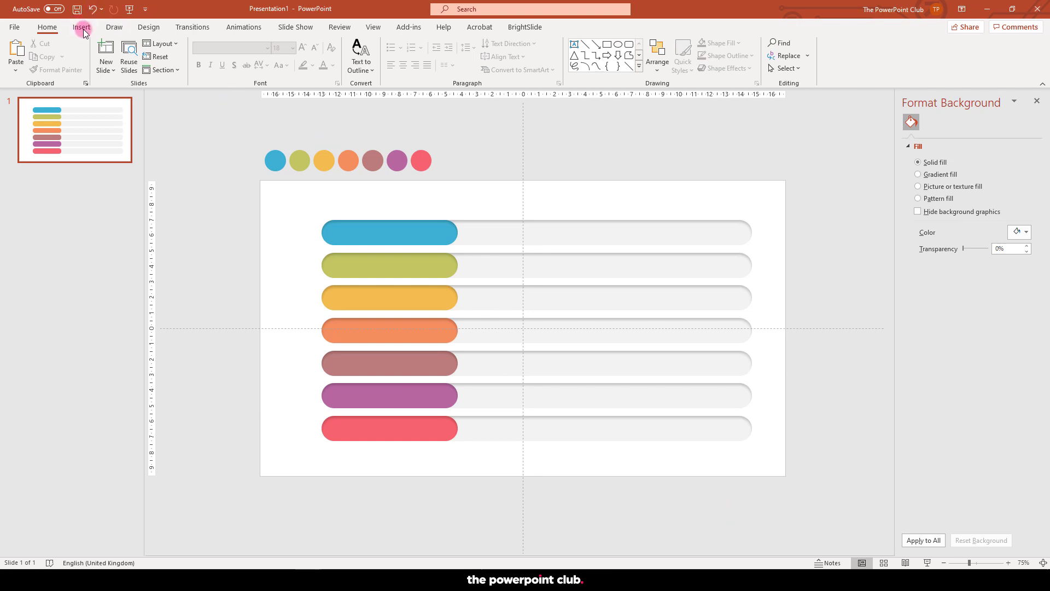
Add a '01' text box in Uni Sans Heavy CAPS beside the blue bar
click(81, 27)
text(01)
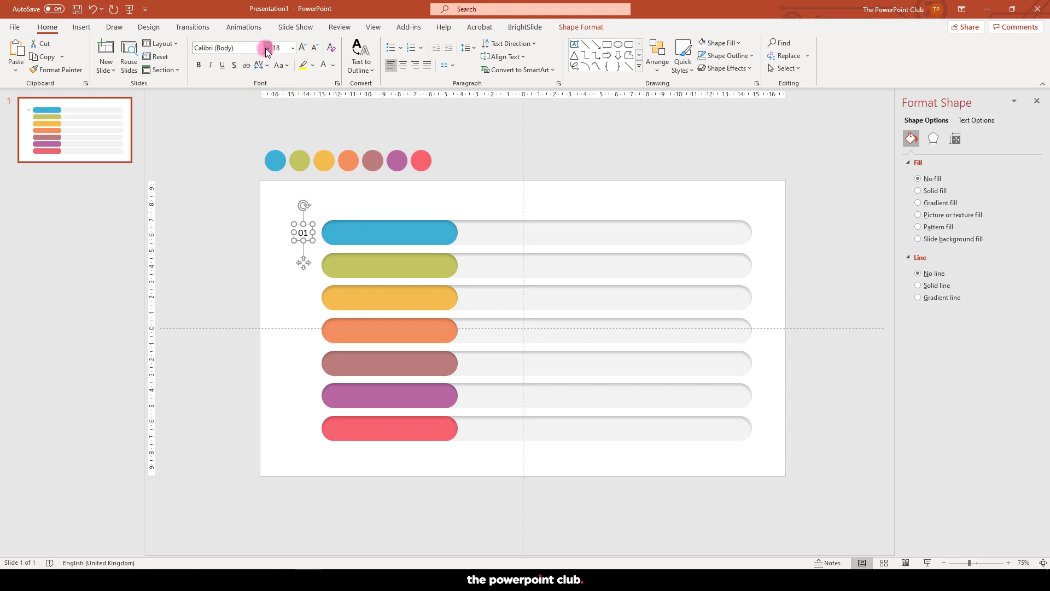
click(289, 48)
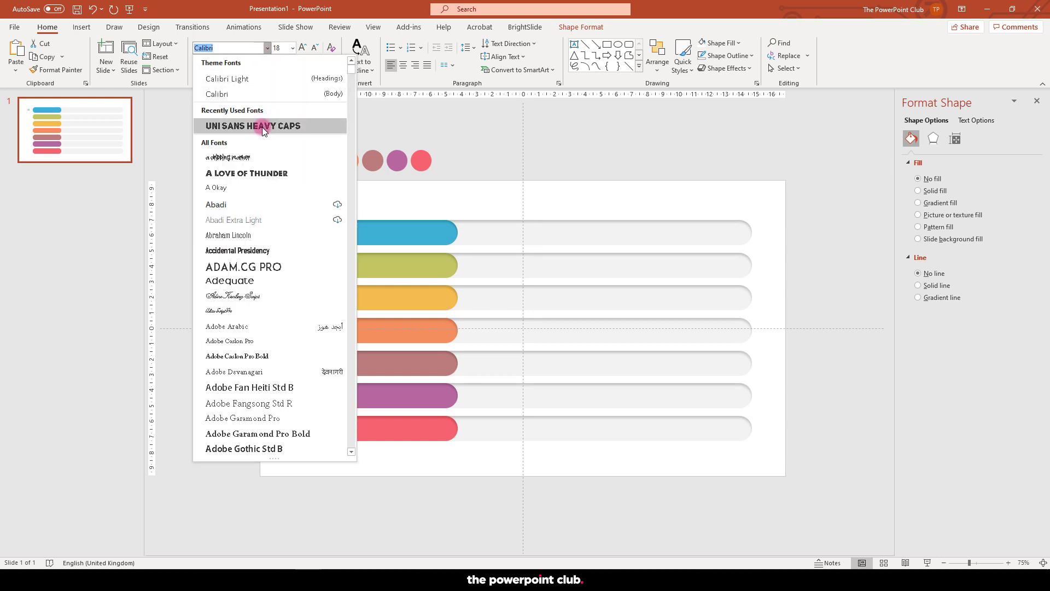
click(253, 126)
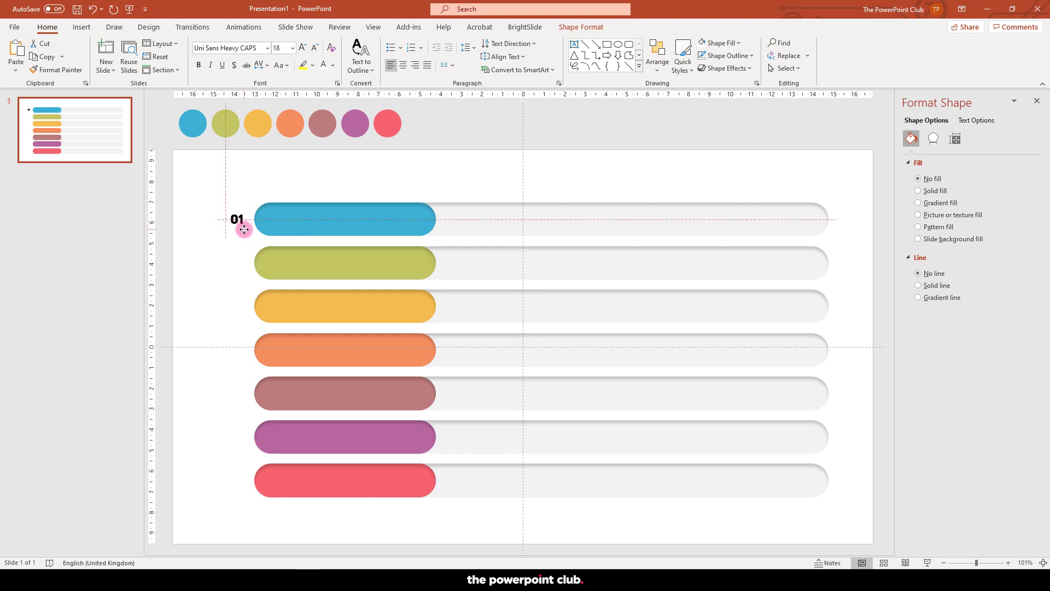
click(236, 220)
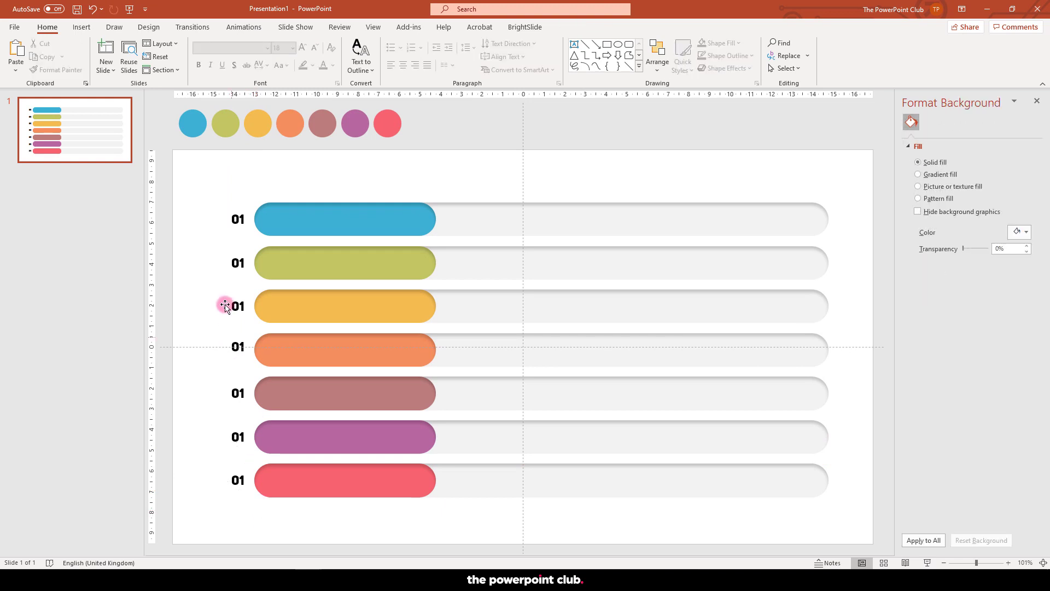
Colour the row labels to match their bars, 01 blue through 07 pink
click(236, 219)
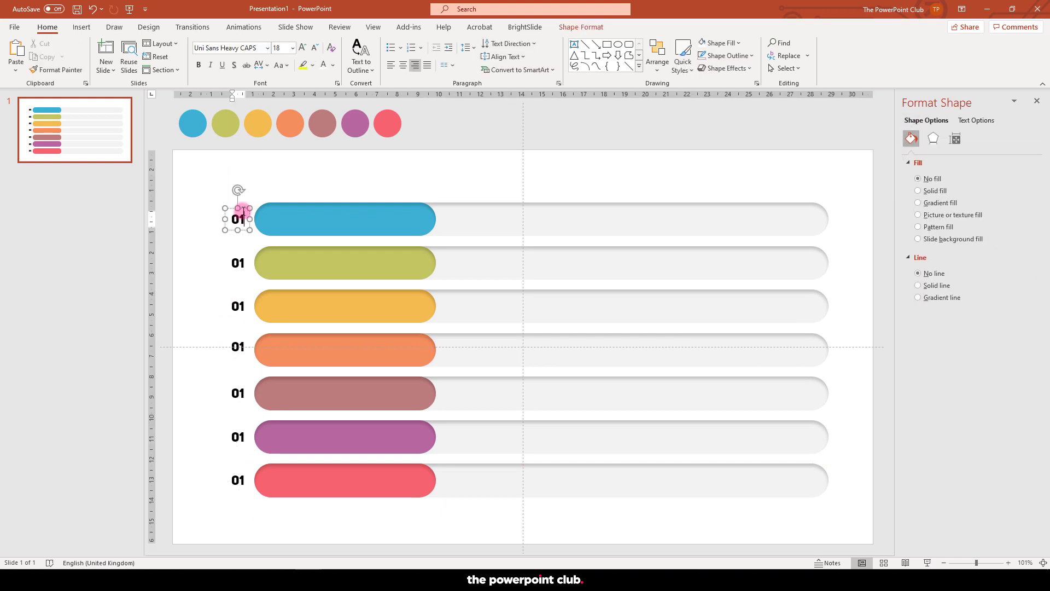
click(330, 65)
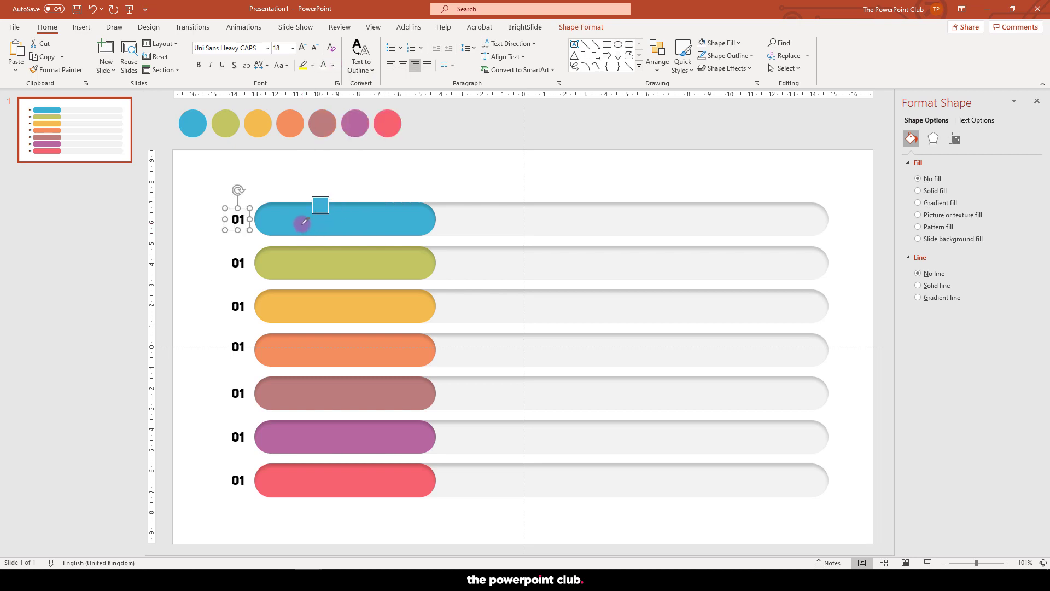
click(237, 262)
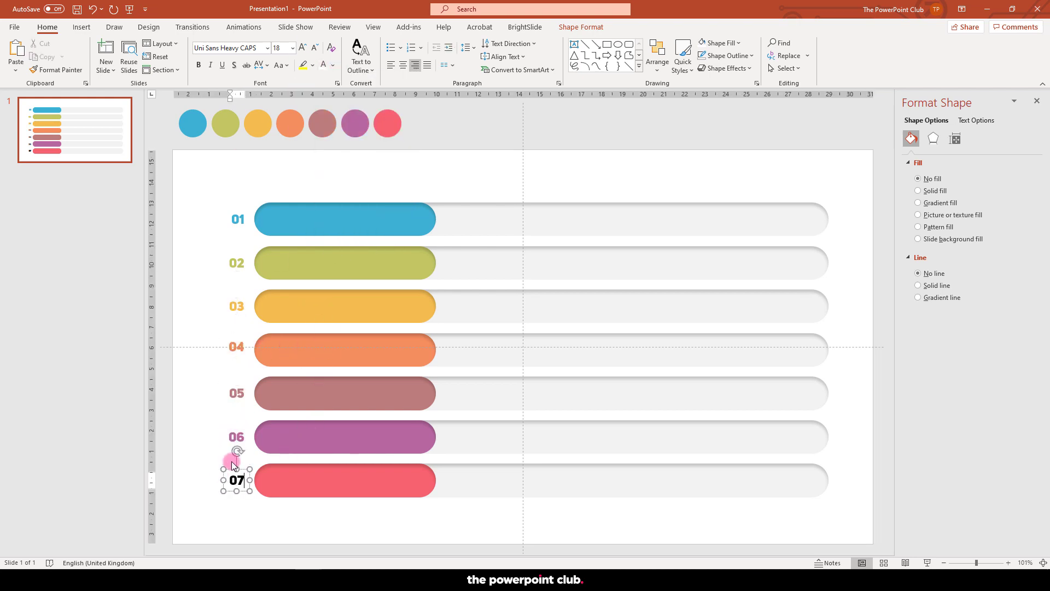
click(325, 65)
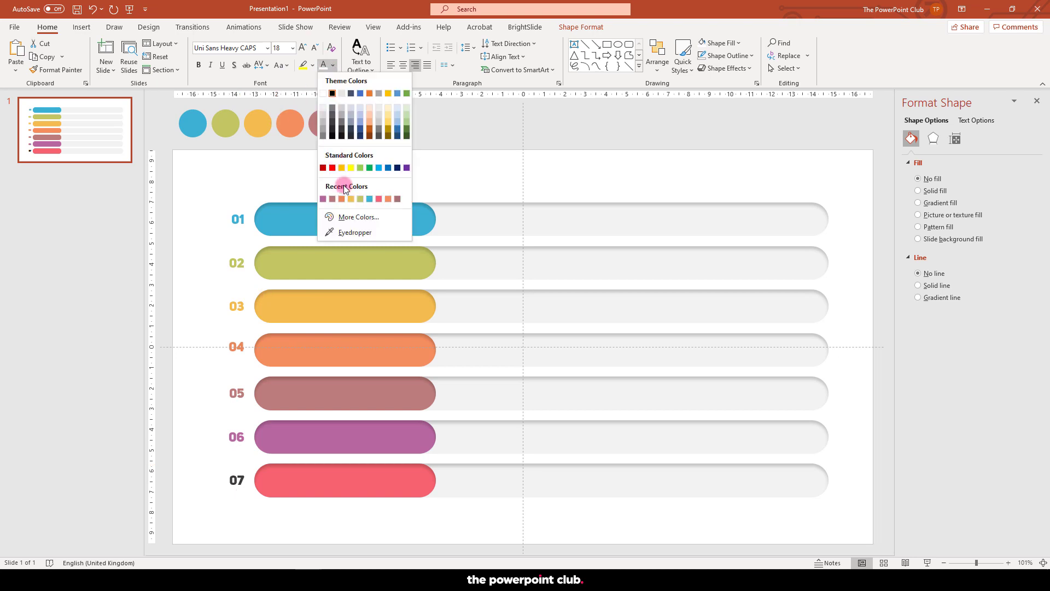
click(229, 531)
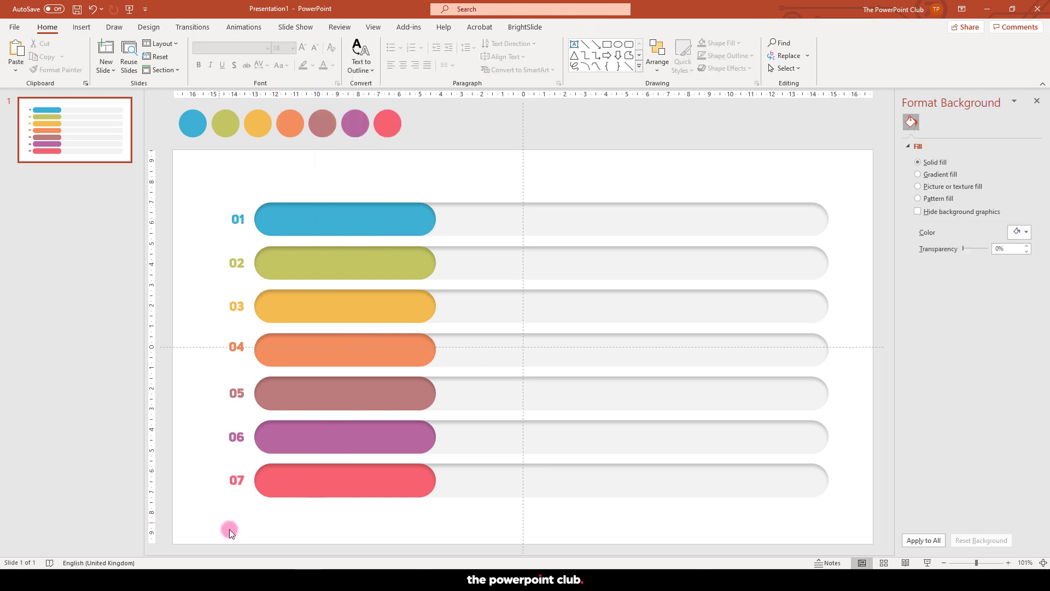
mouse_move(689, 519)
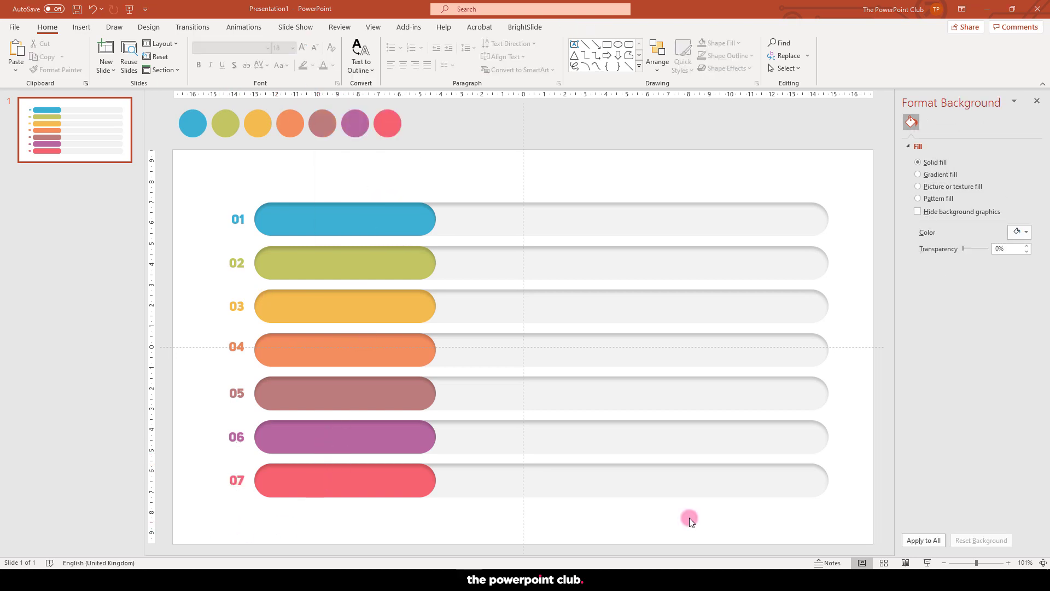
mouse_move(240, 480)
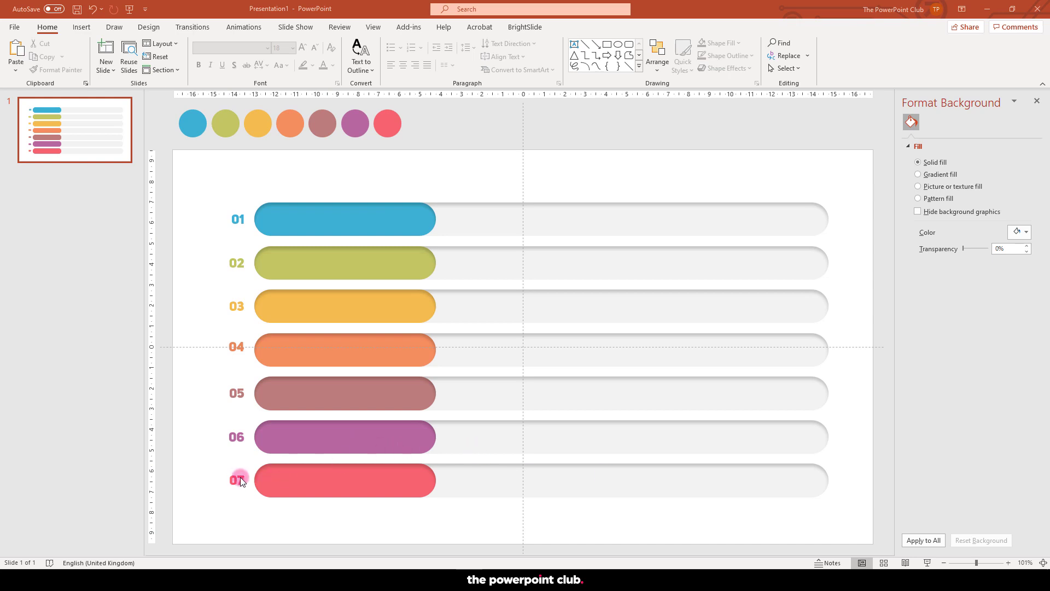
Copy the 07 label below the bars, retype it as 'JAN' and shrink it twice
click(239, 480)
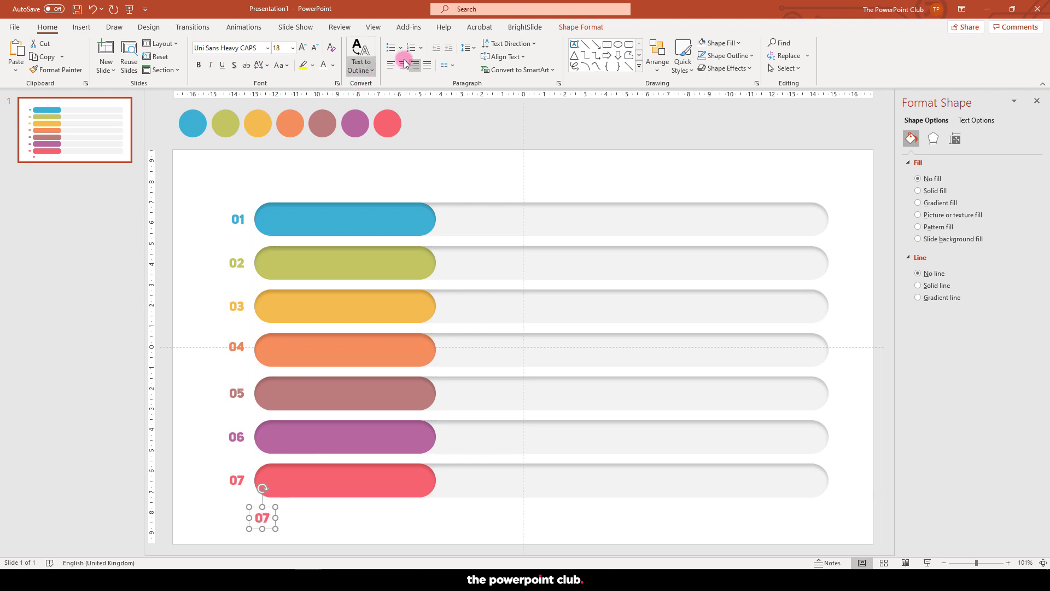
mouse_move(381, 157)
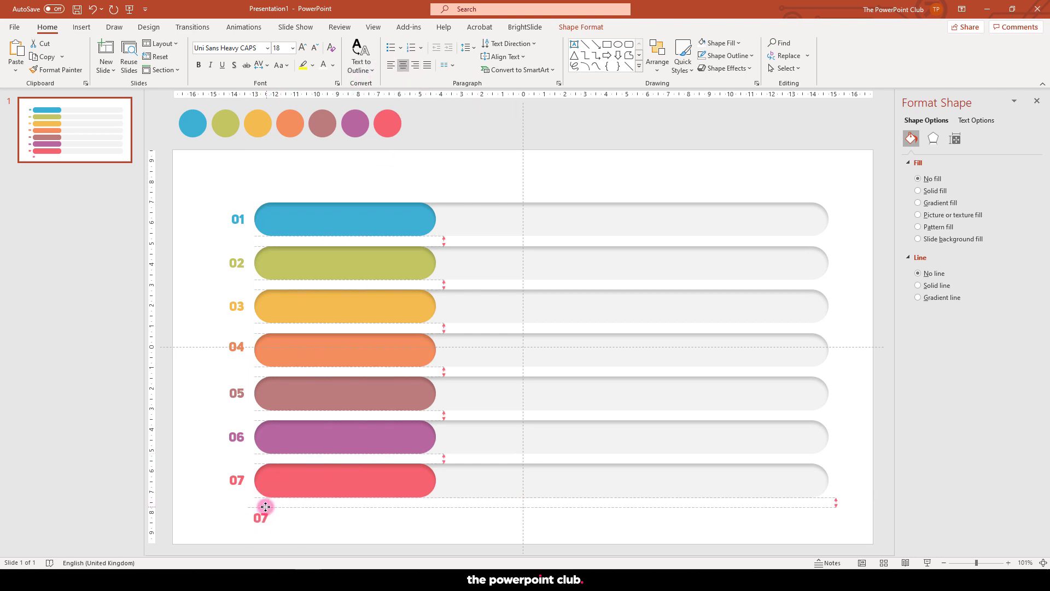
click(260, 510)
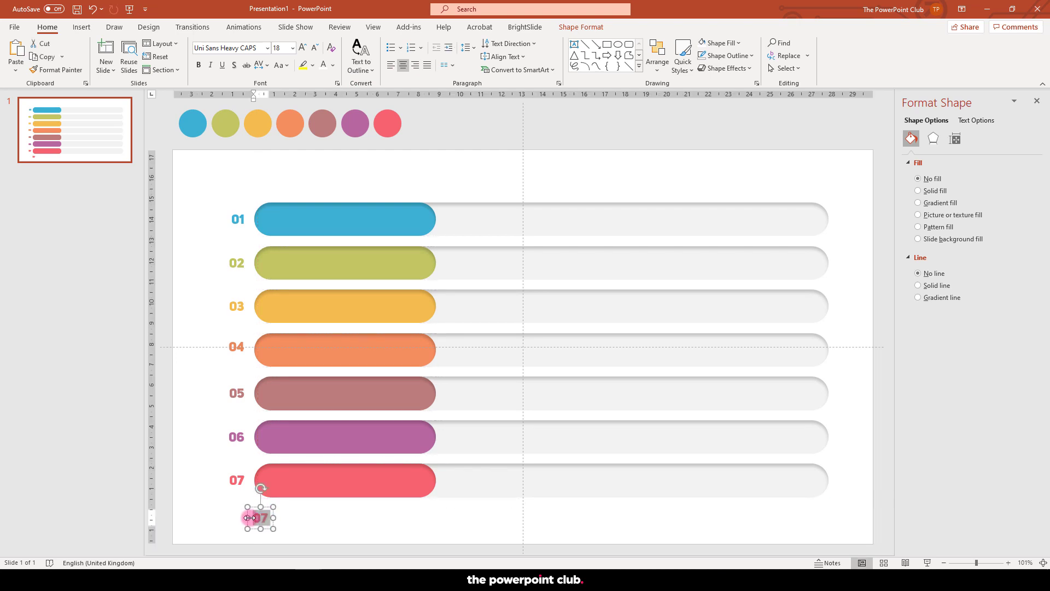
text(JAN)
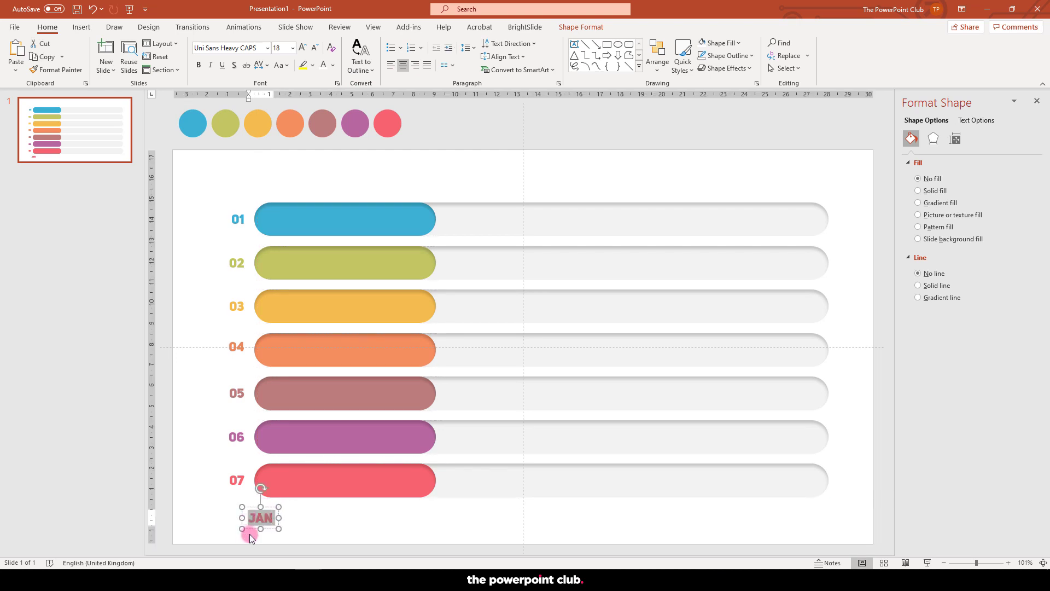
click(313, 51)
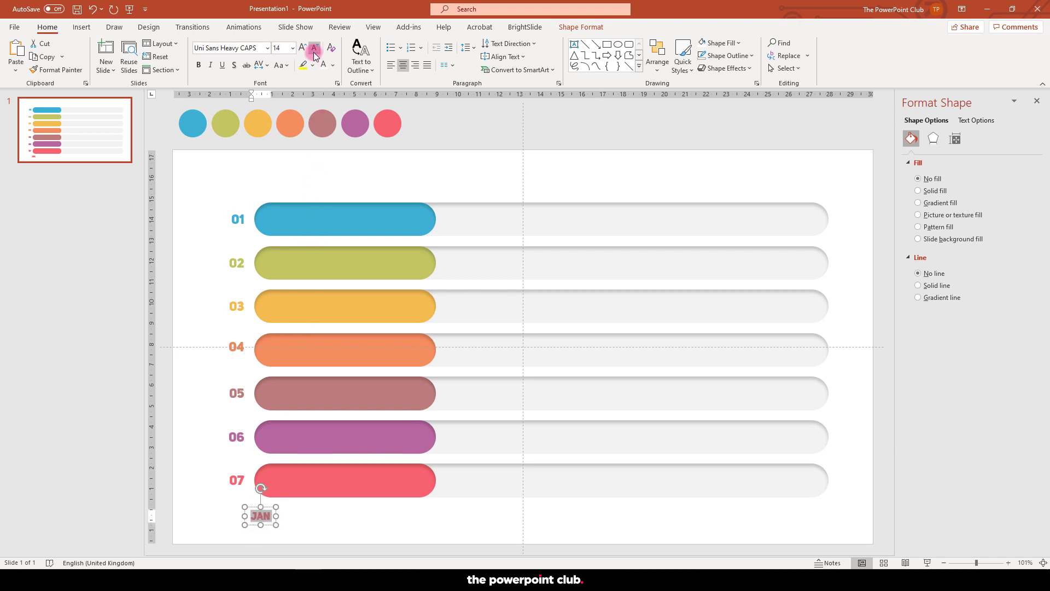
click(335, 65)
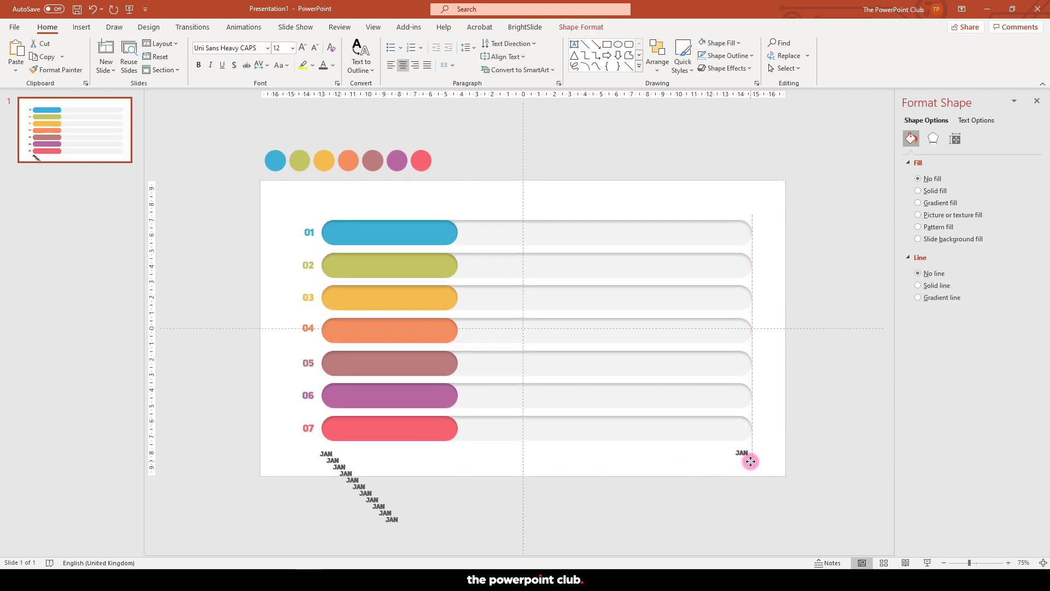
Distribute all twelve JAN labels horizontally across the timeline
click(271, 460)
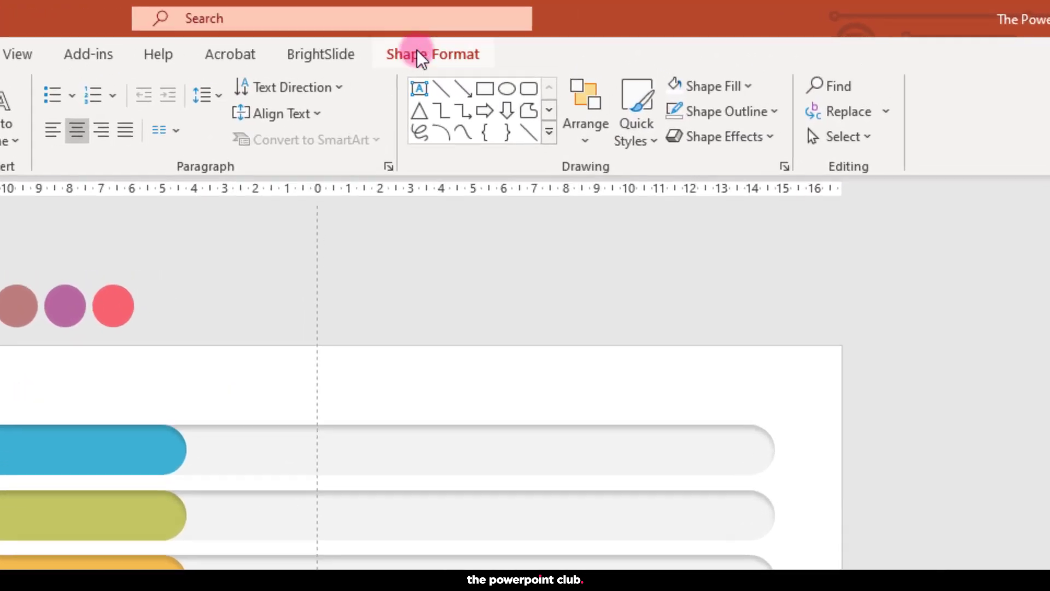
click(808, 87)
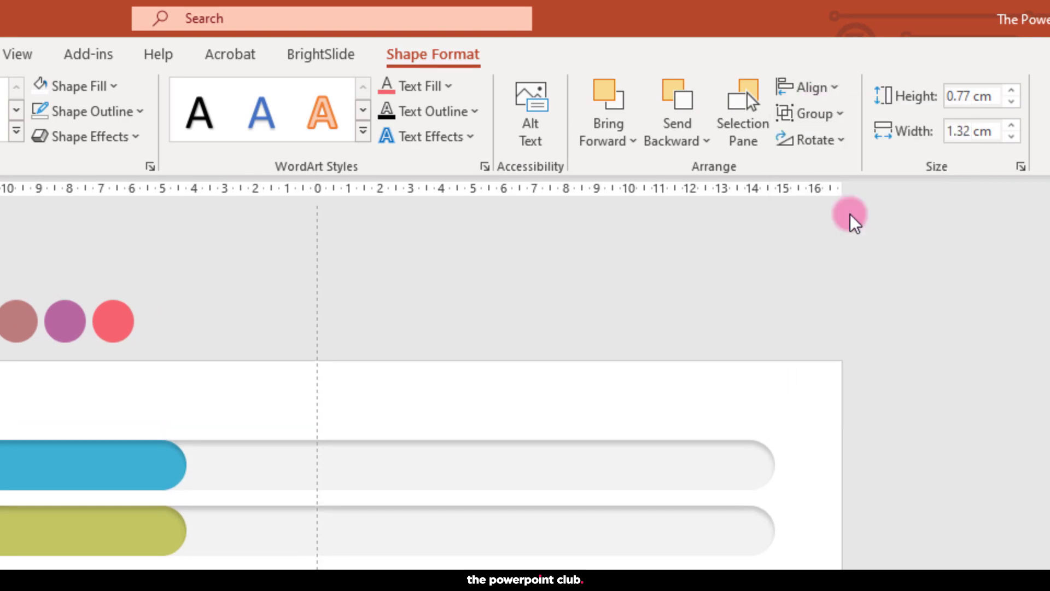
click(808, 87)
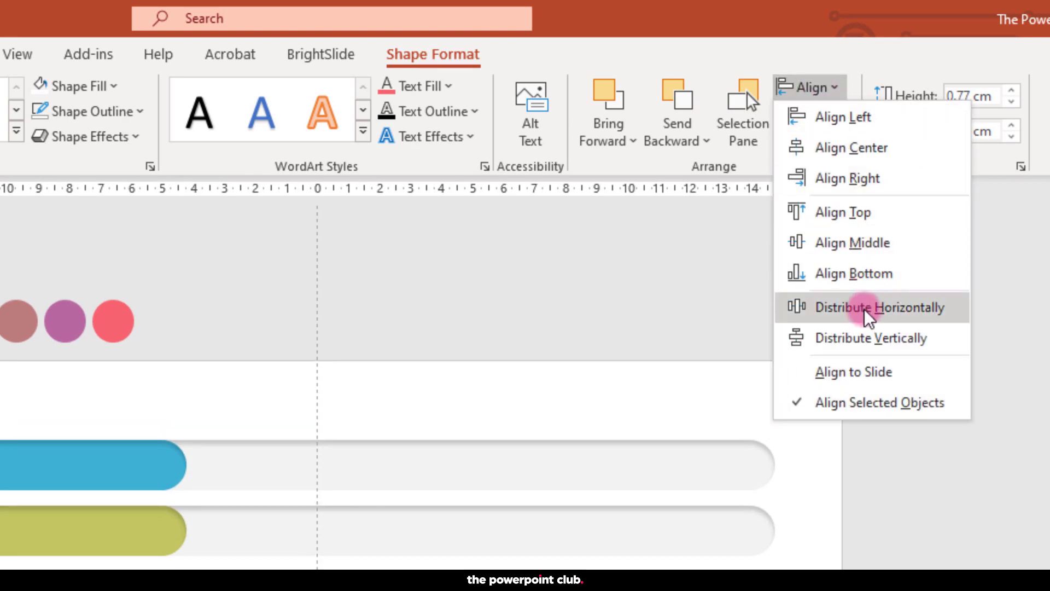
click(879, 307)
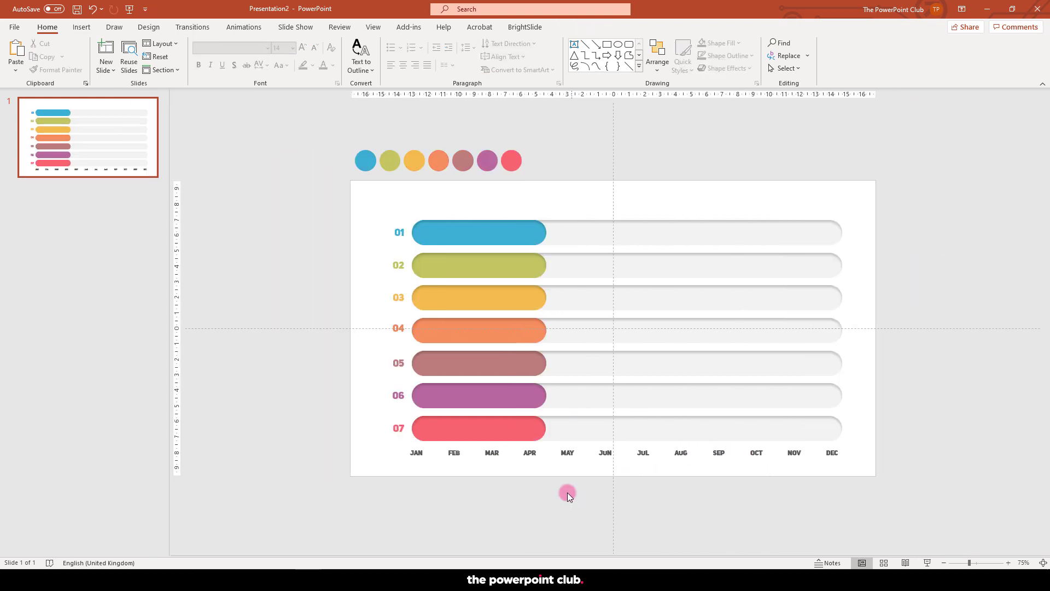
Set HR RECRUITMENT in the heavy all-caps font and Format Paint it onto PRODUCT RESEARCH
click(478, 232)
text(HR RECRUITMENT)
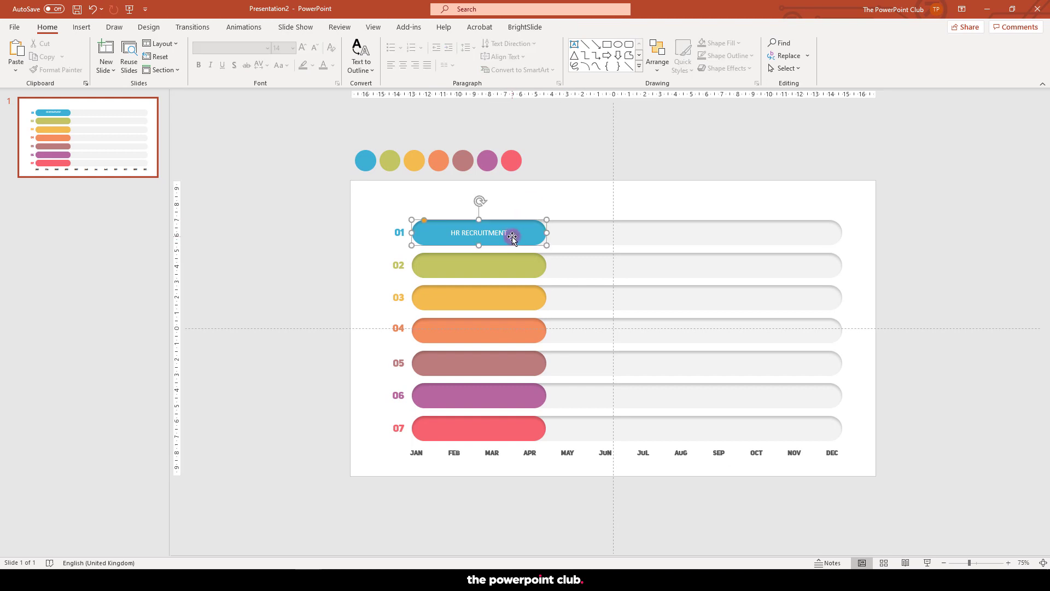
click(292, 48)
text(Uni Sans Heavy CAPS)
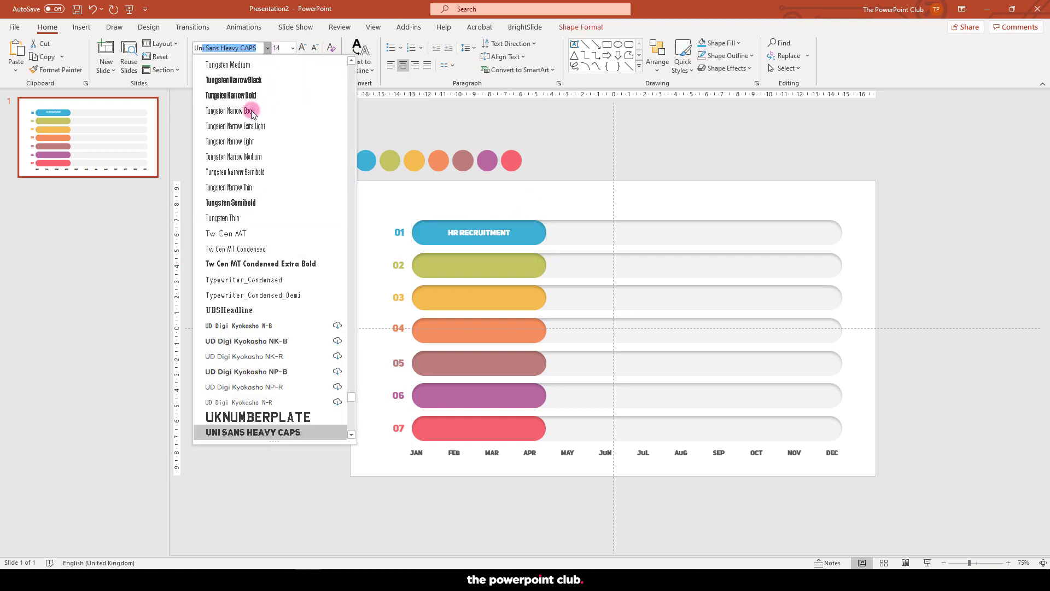
click(251, 432)
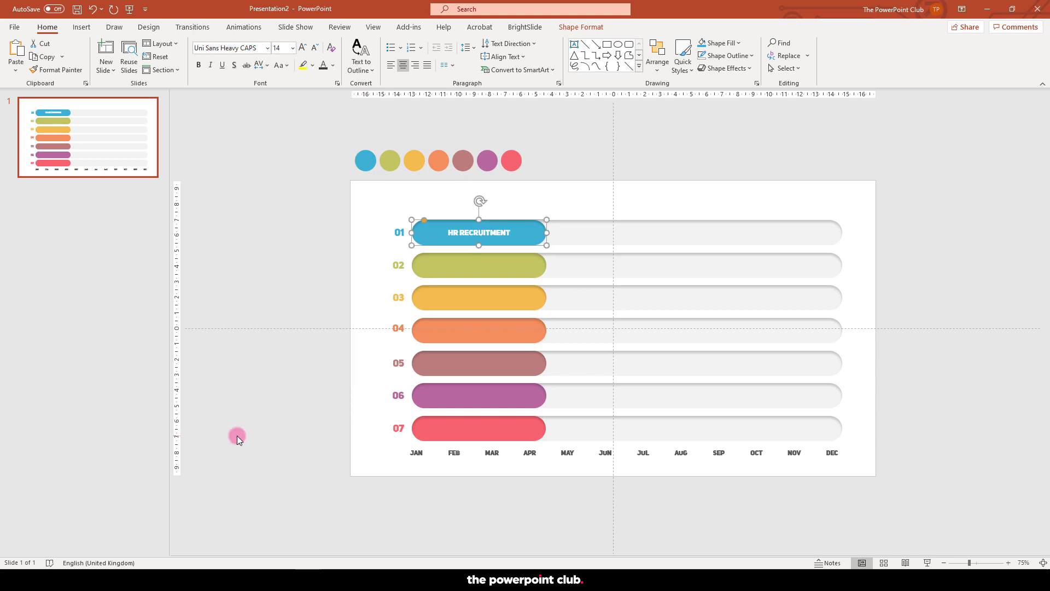
click(492, 268)
text(FINANCE REVIEW)
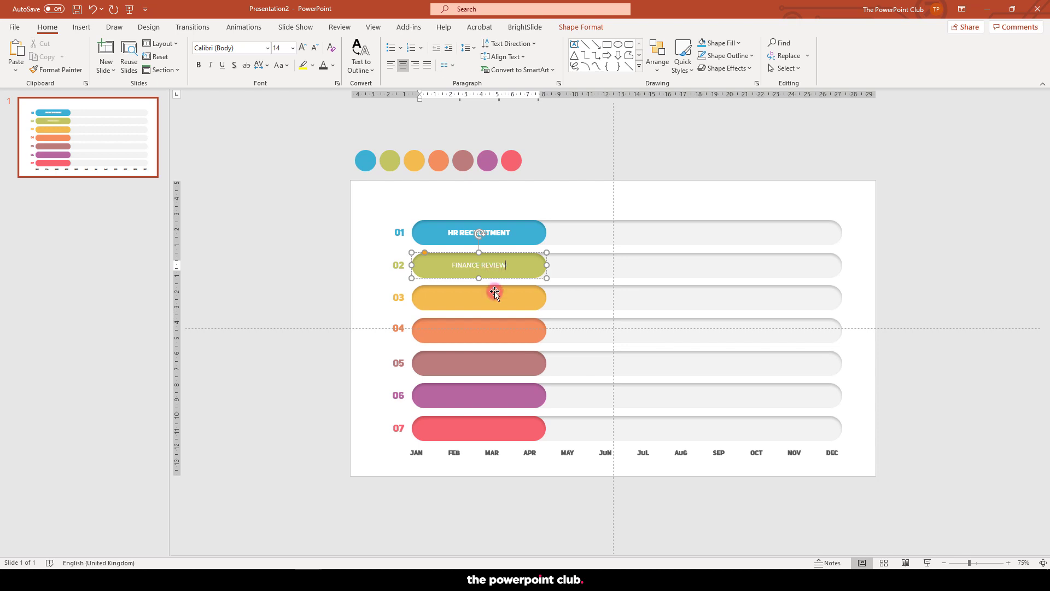
click(479, 329)
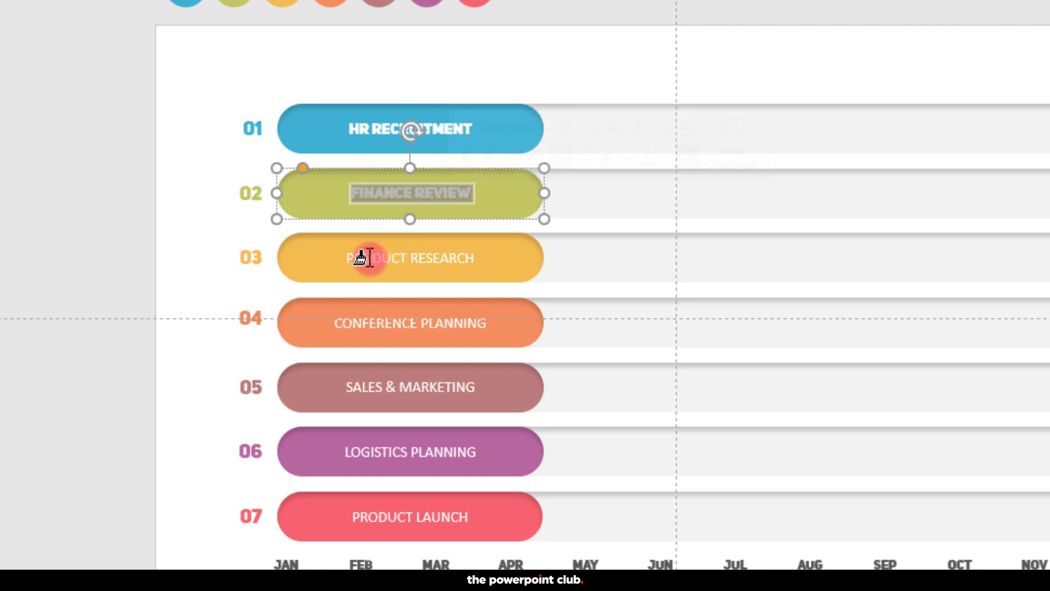
click(410, 322)
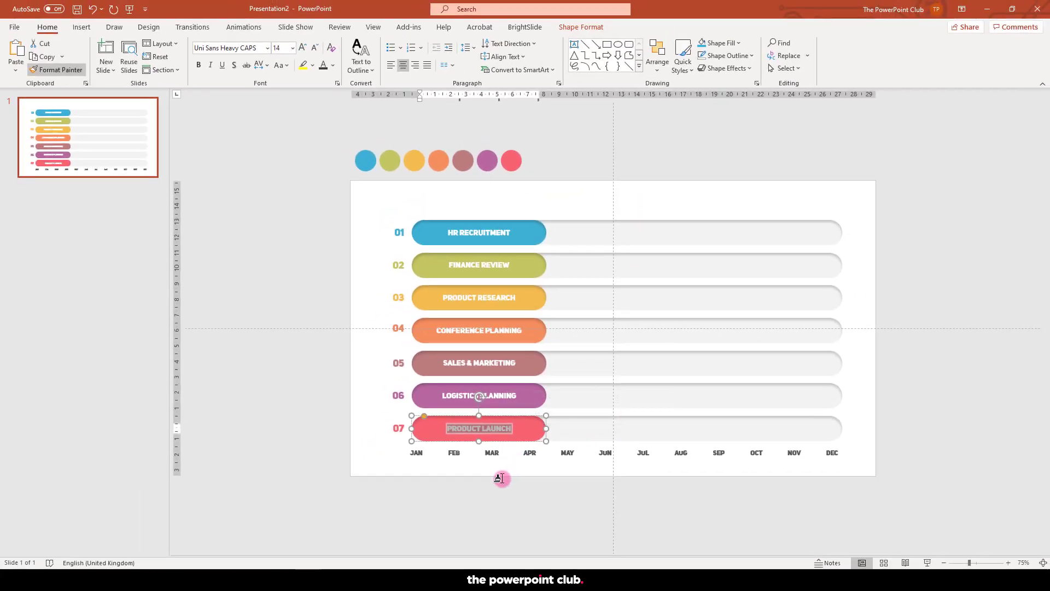
mouse_move(507, 466)
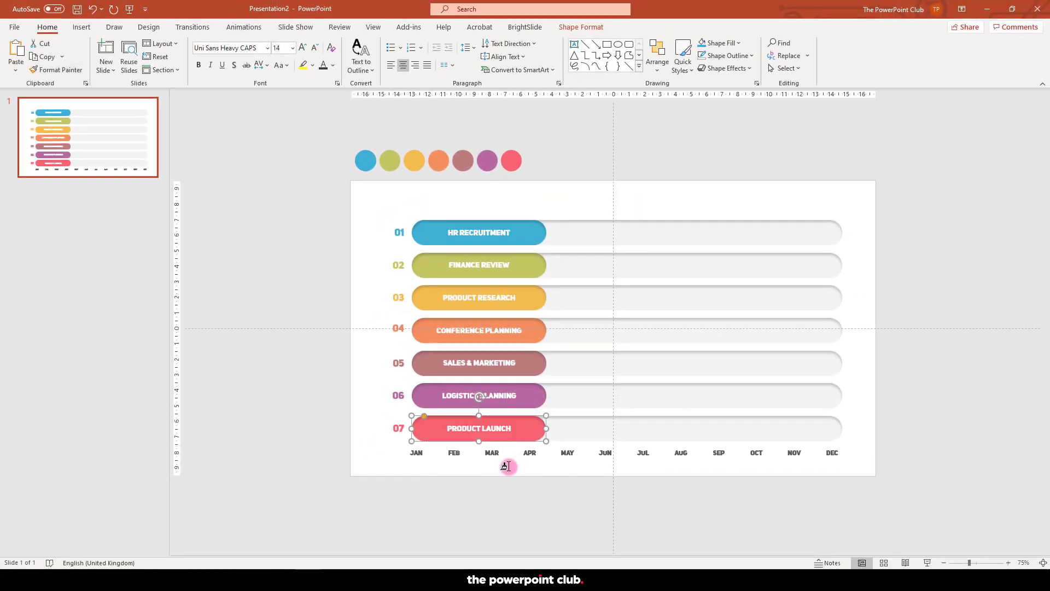
Stagger the bars from HR RECRUITMENT onward, with PRODUCT LAUNCH spanning September to December
click(522, 482)
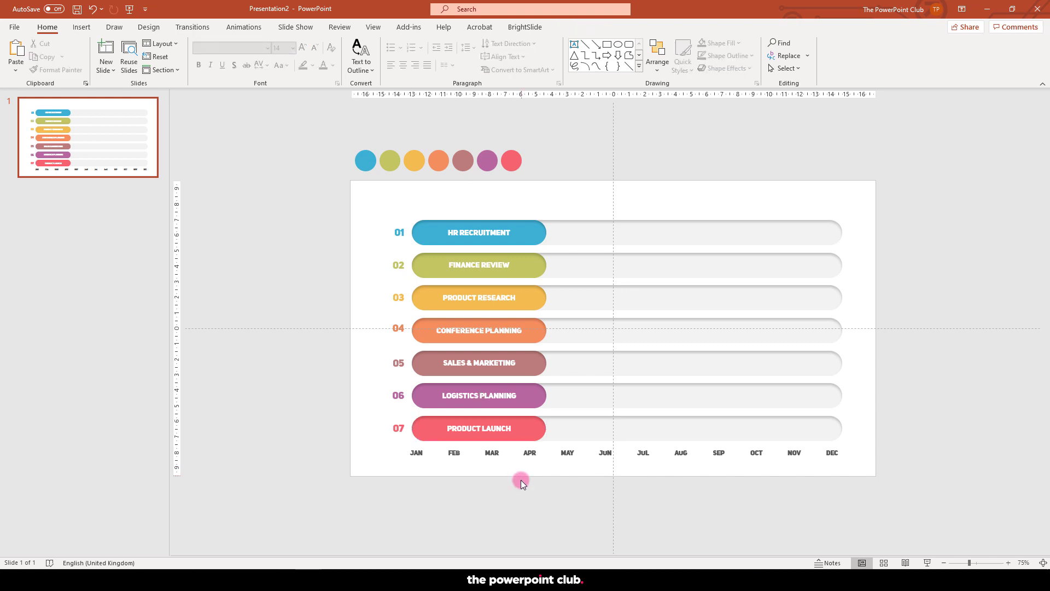
click(478, 233)
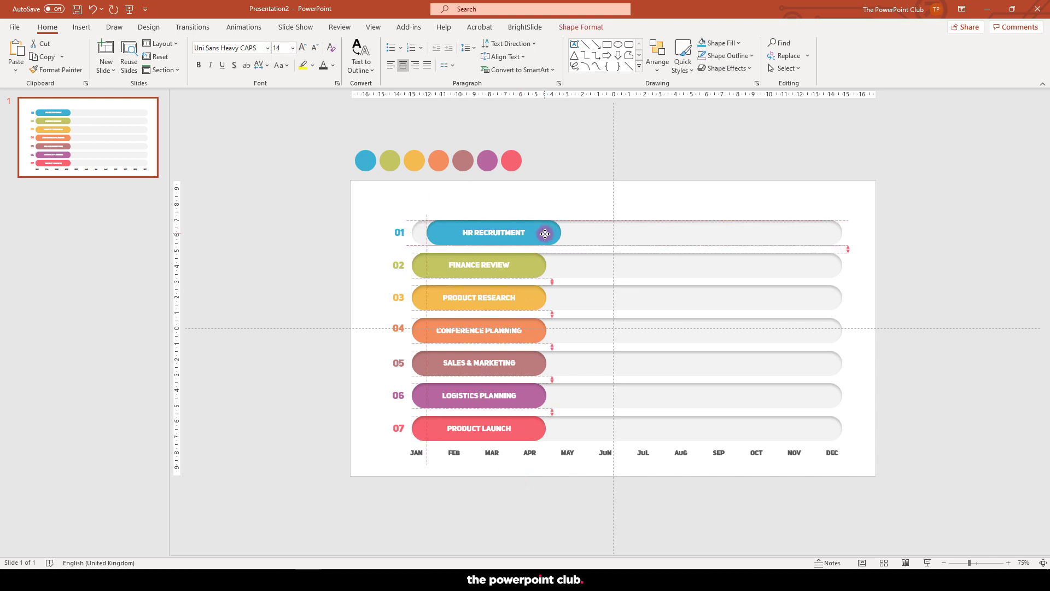
click(479, 265)
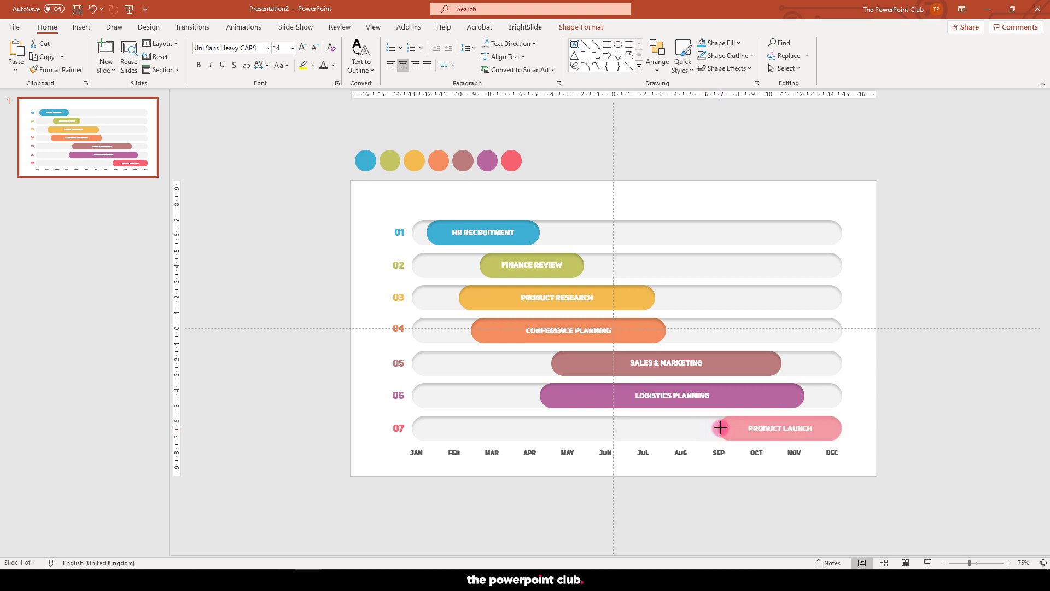
click(892, 436)
text(2020 PROJECT O)
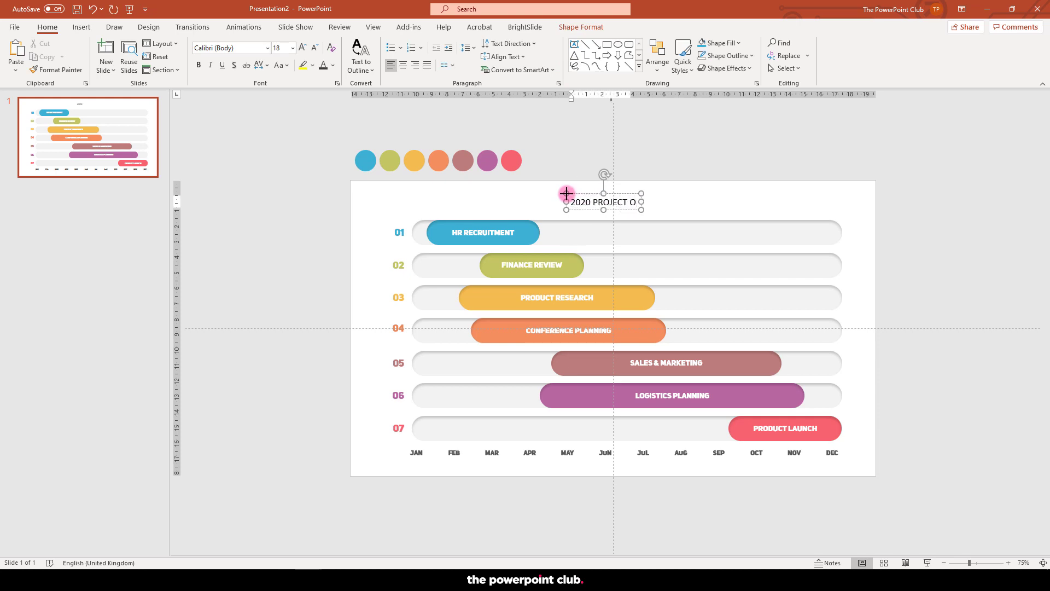
Finish the '2020 PROJECT PLAN' heading in the heavy all-caps font and enlarge it
text(PLAN)
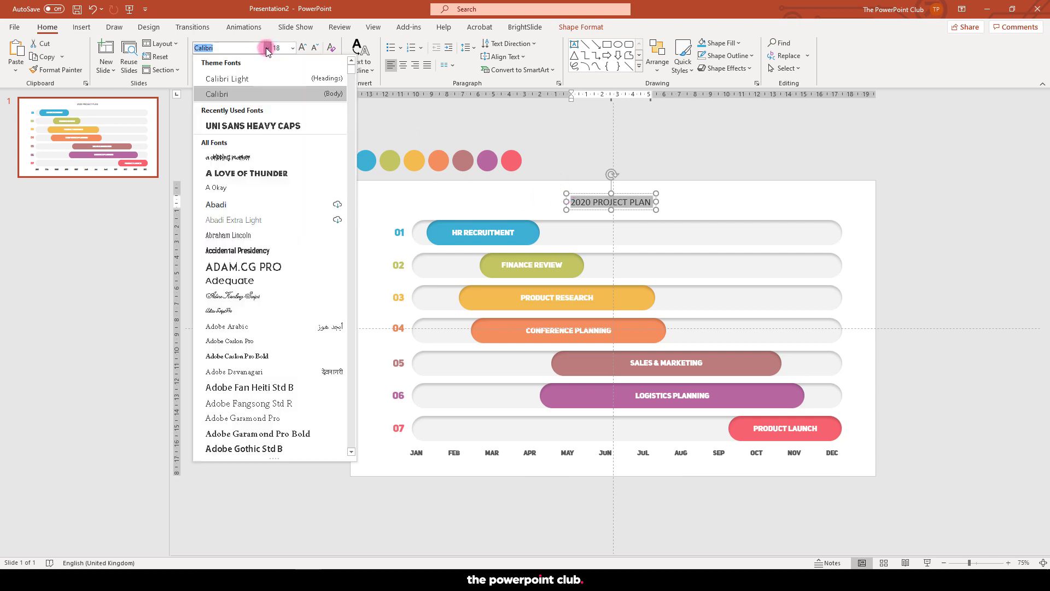
click(253, 126)
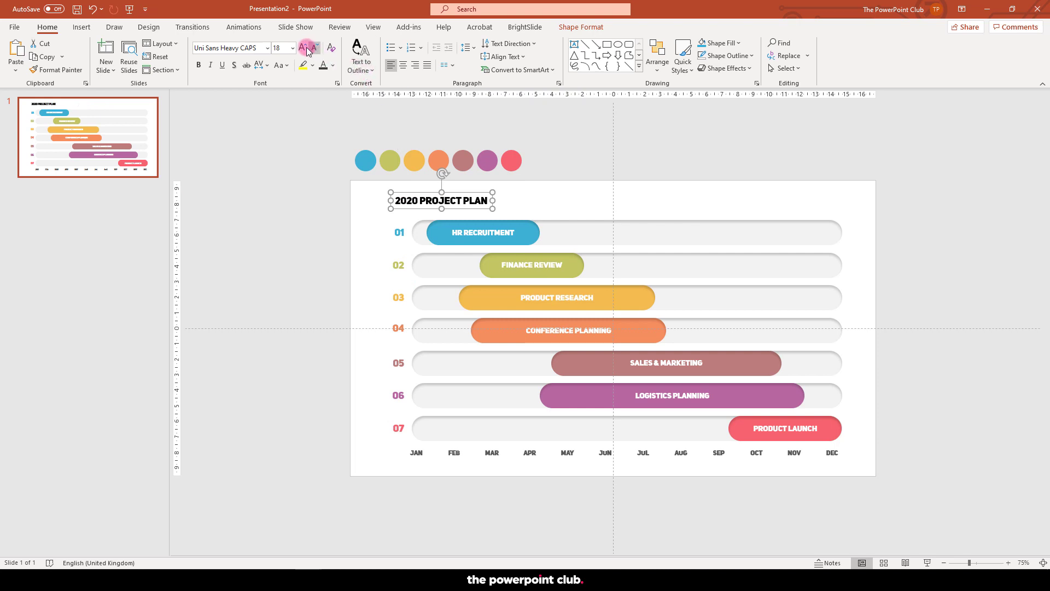
click(302, 47)
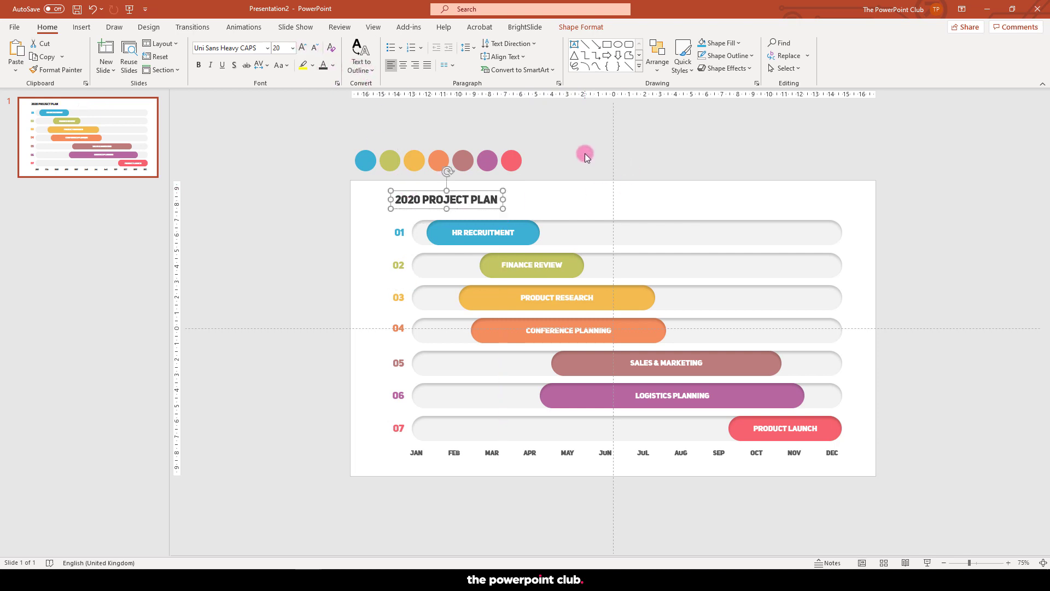
click(584, 156)
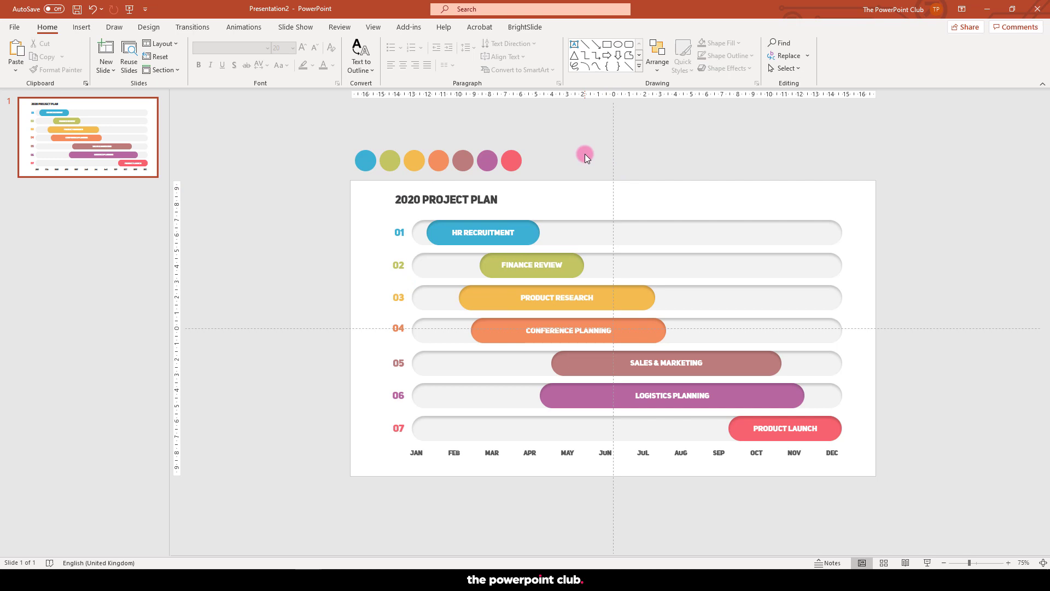
mouse_move(519, 233)
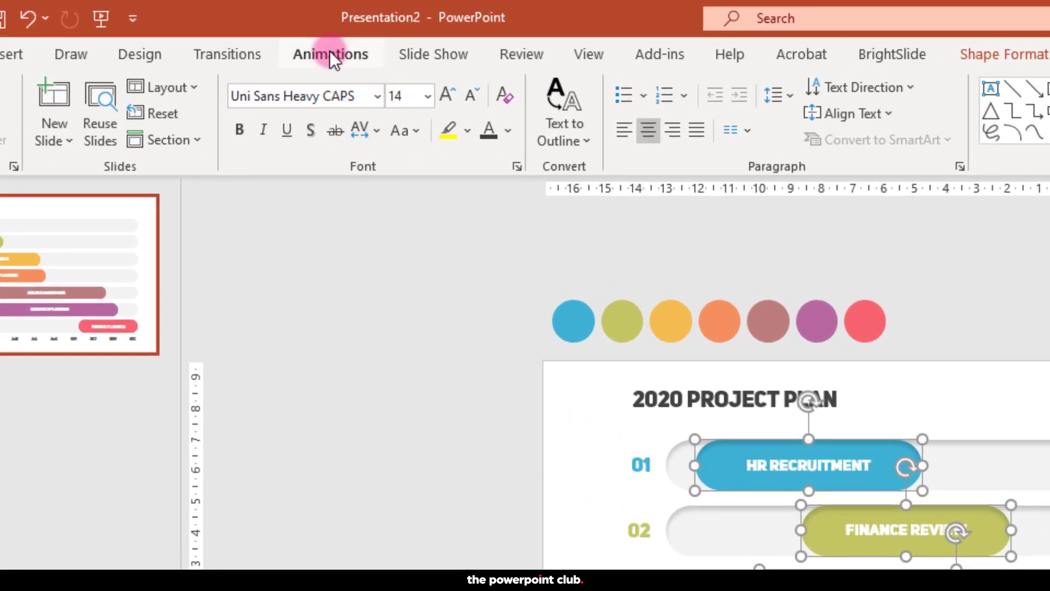
Give the selected task bars a Wipe entrance and adjust its effect options and timing
click(329, 54)
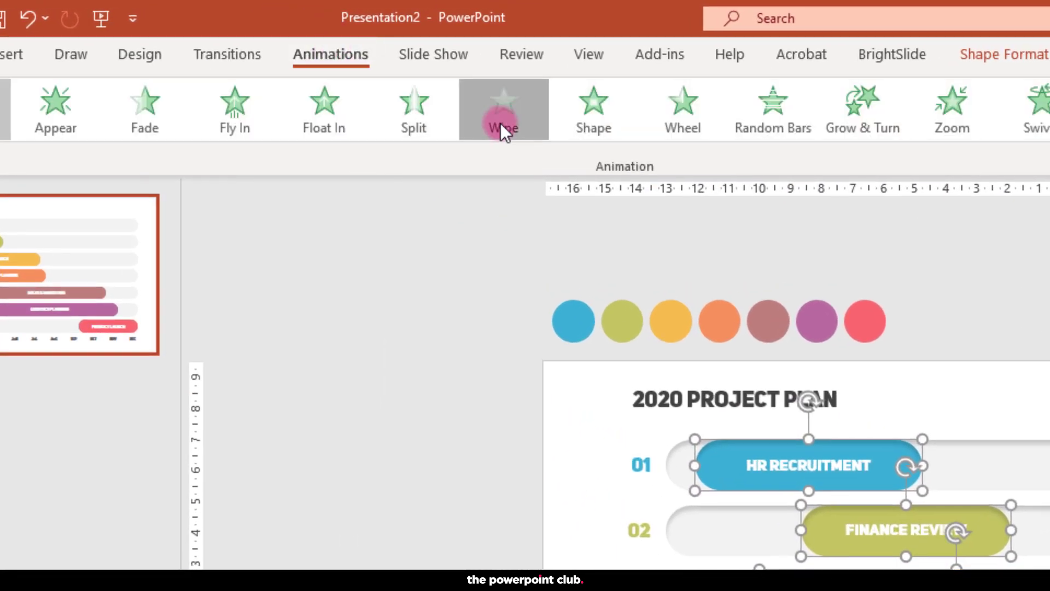
click(502, 110)
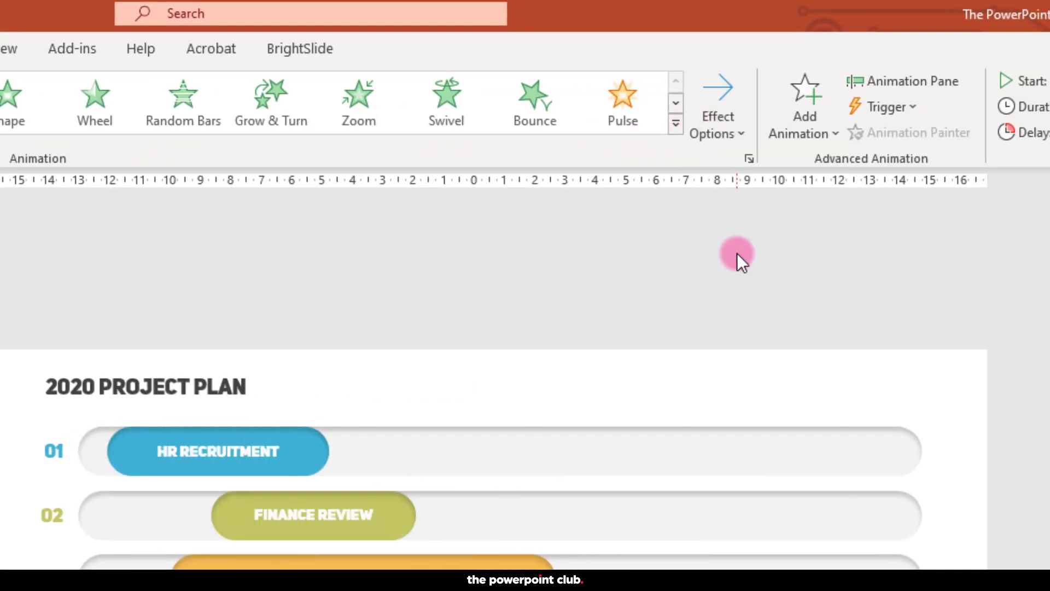
triple_click(810, 113)
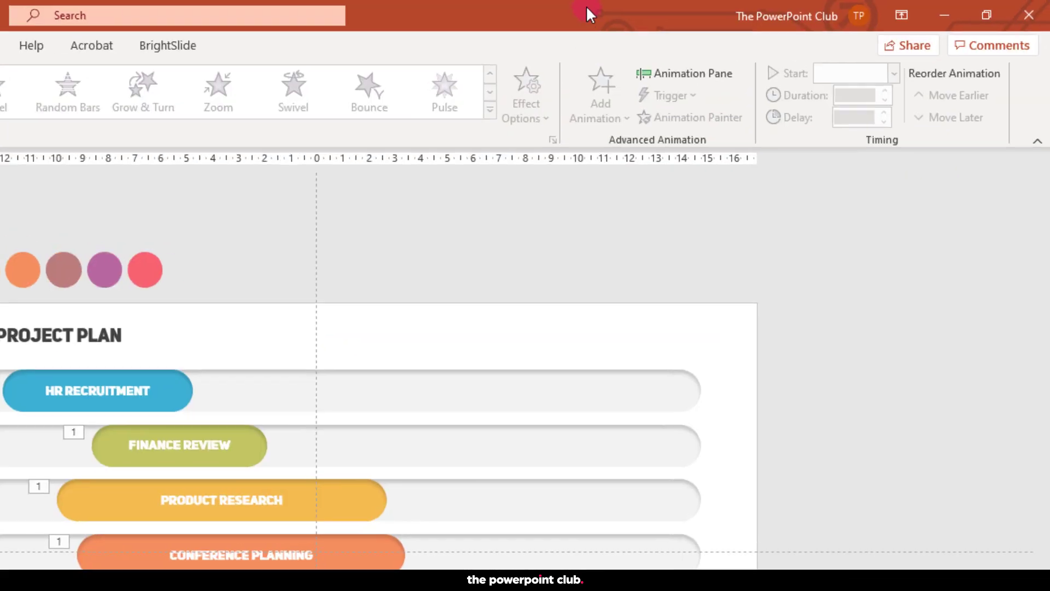
click(683, 73)
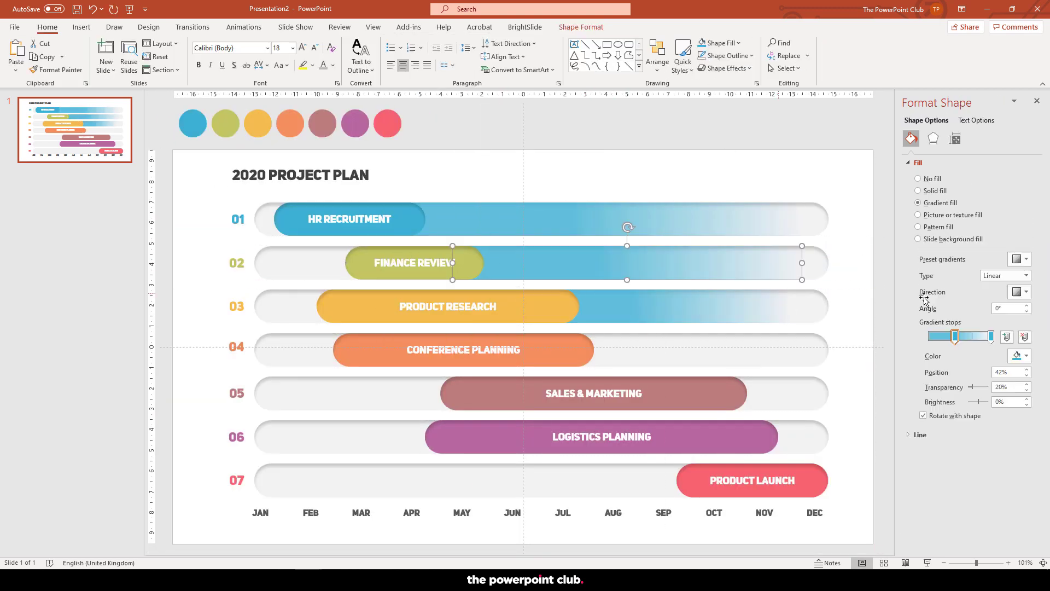
Set the gradient trail direction and send the note box behind the bars
click(1017, 356)
text(DOCUMENTS TO B)
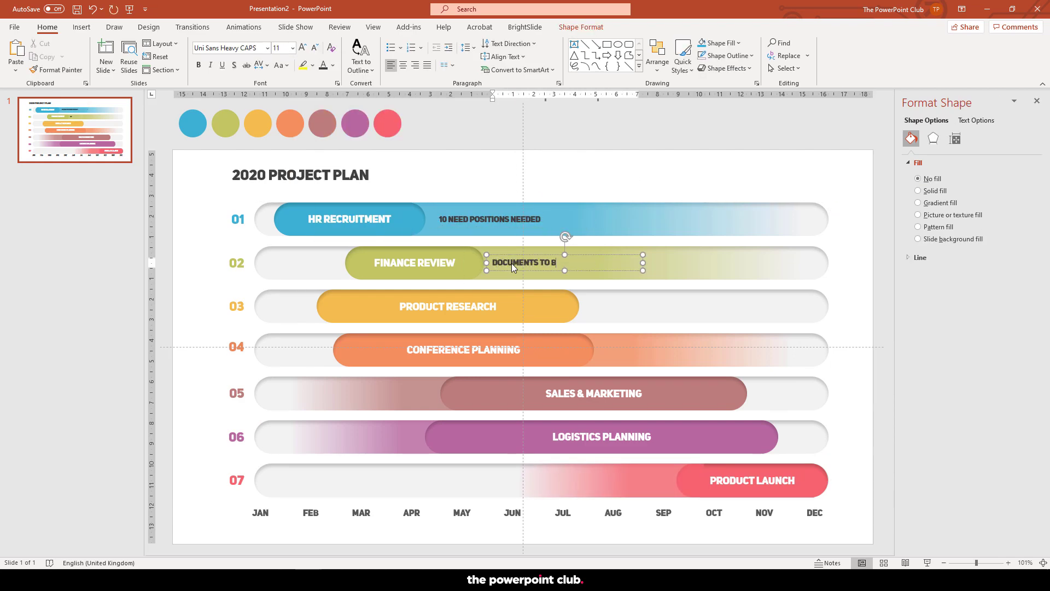
right_click(514, 267)
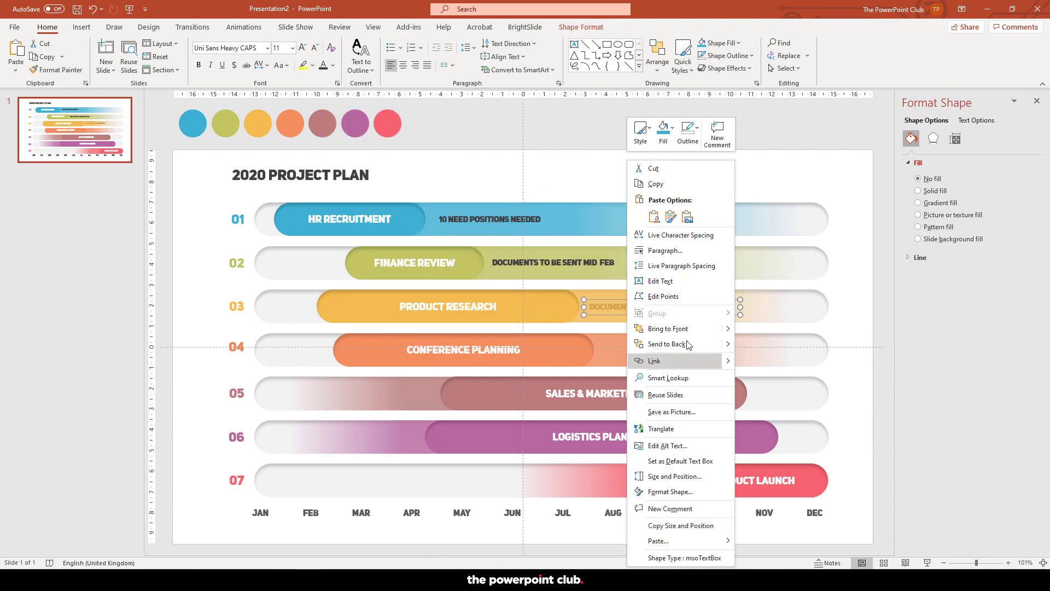